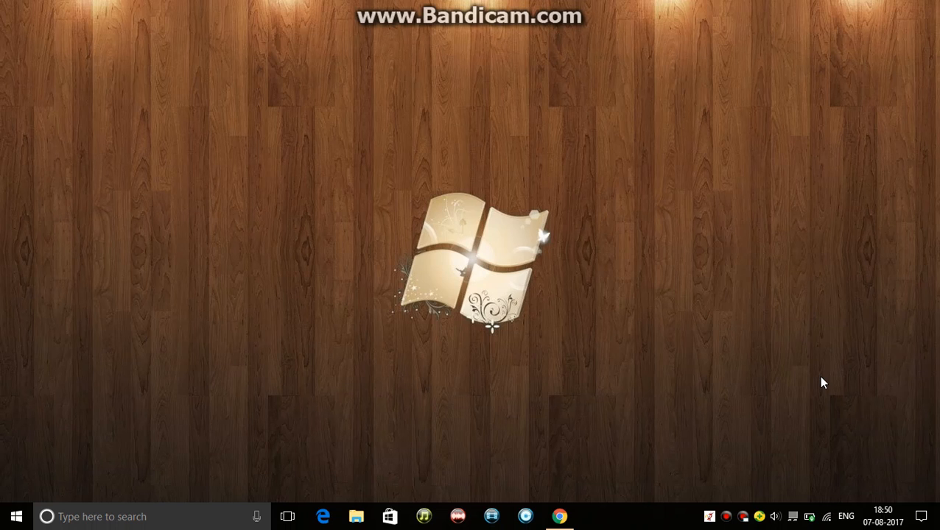
mouse_move(693, 336)
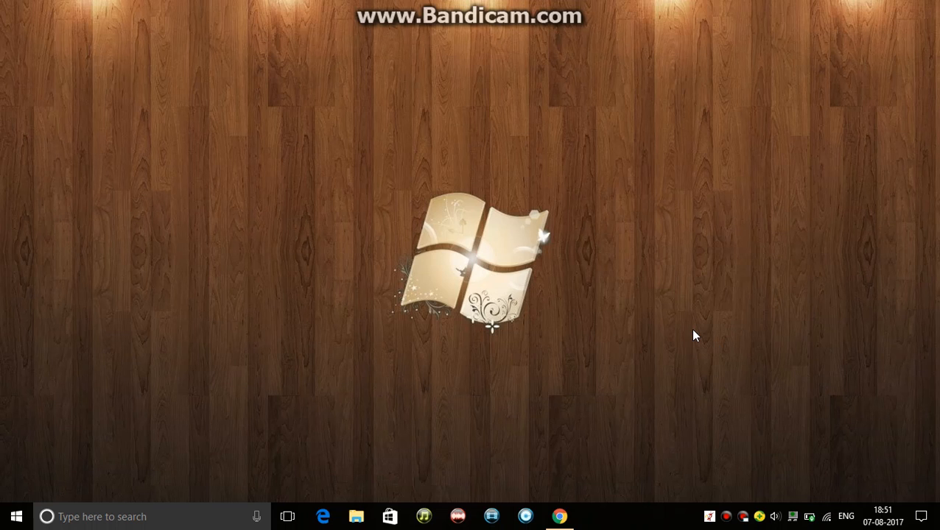
mouse_move(293, 448)
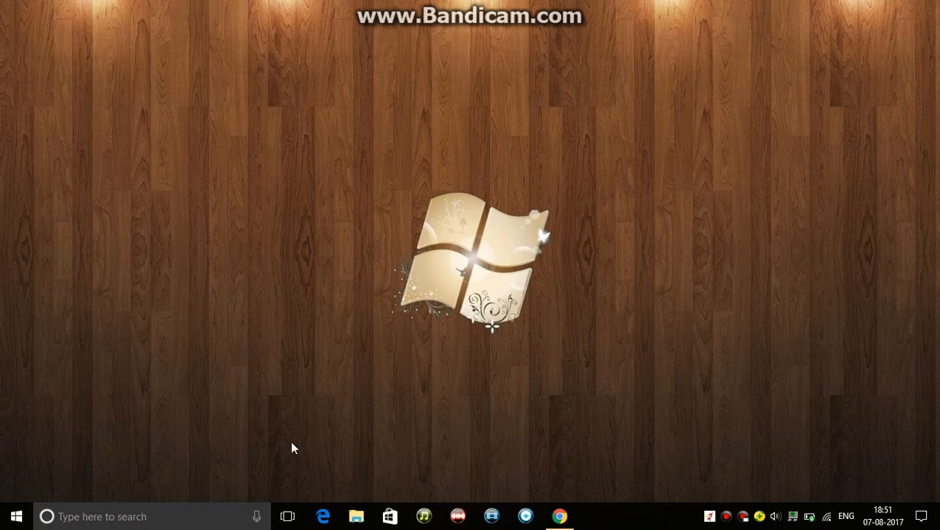
mouse_move(581, 250)
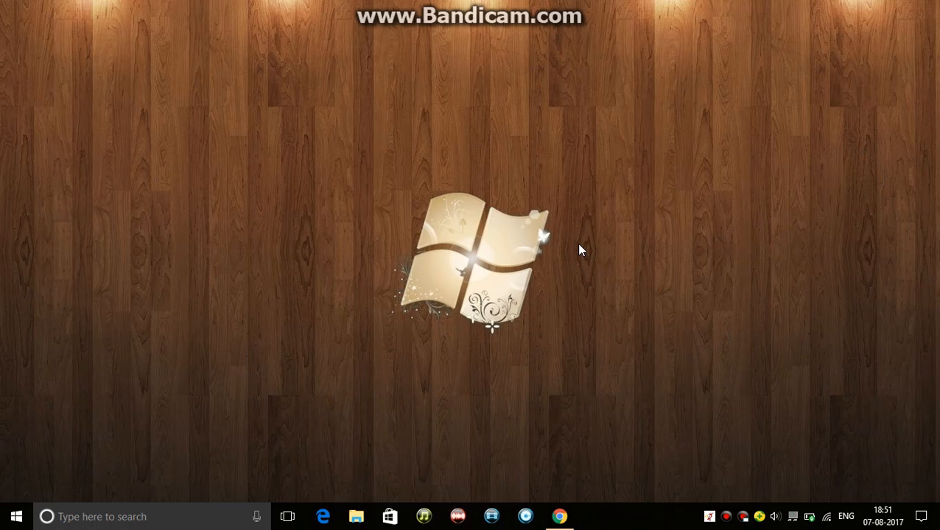
Refresh the desktop, then launch services.msc from the Run box.
right_click(580, 250)
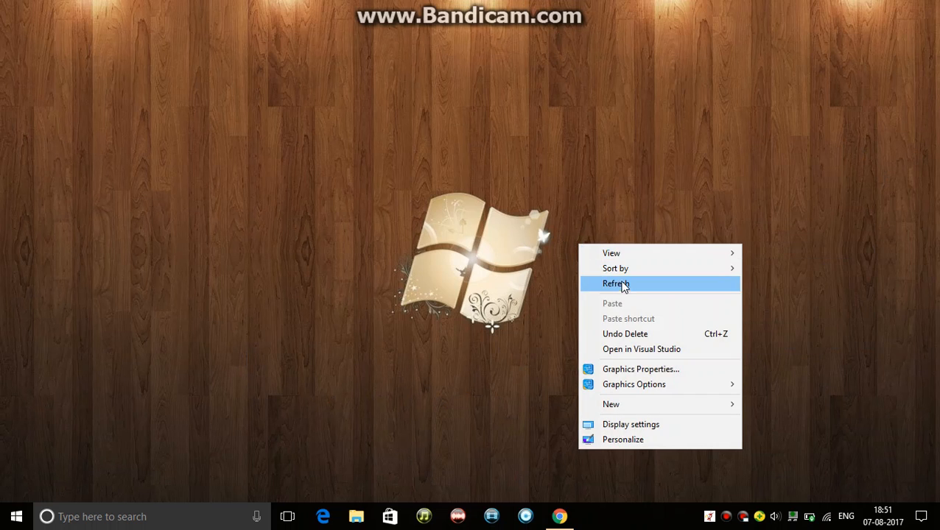
click(616, 283)
text(services.msc)
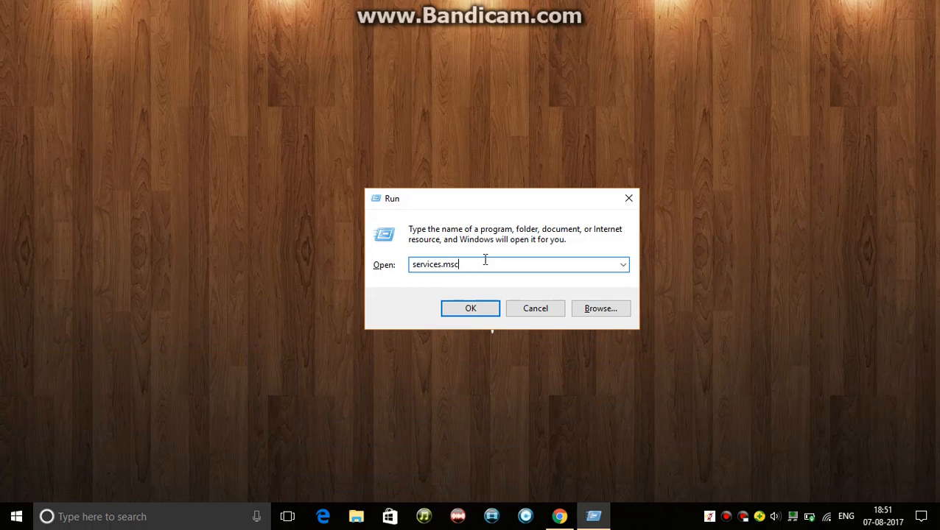
click(470, 308)
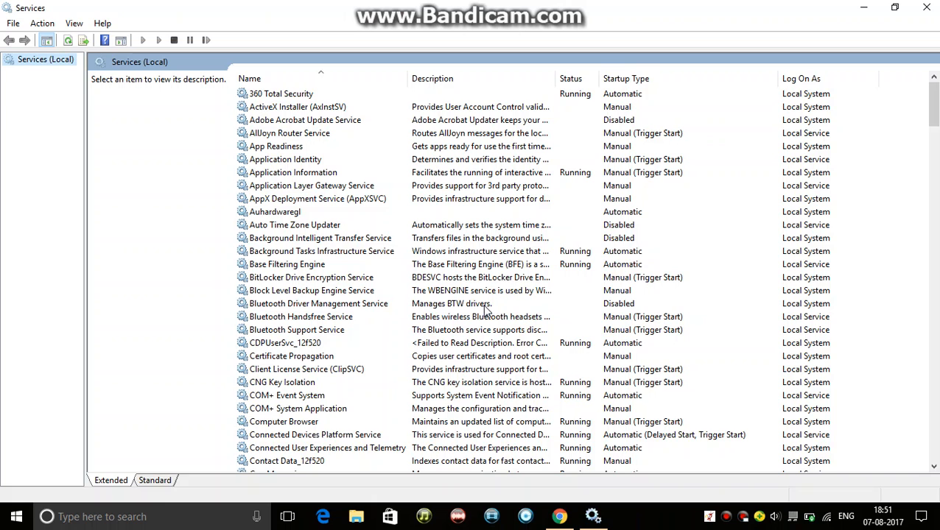
mouse_move(263, 277)
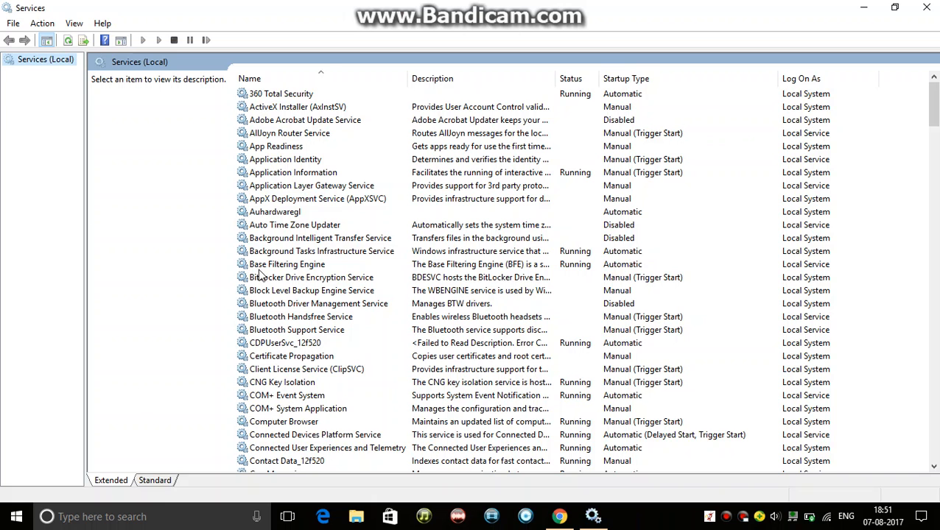
click(313, 290)
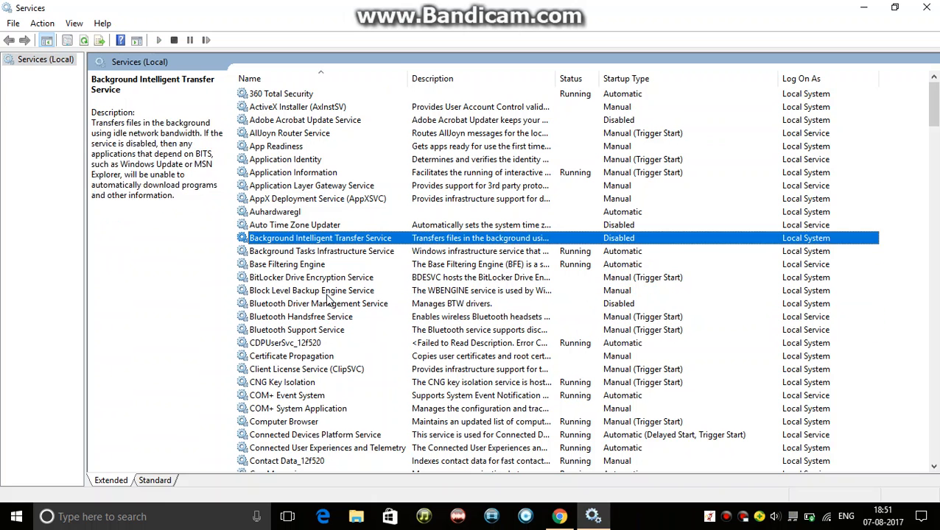
click(321, 251)
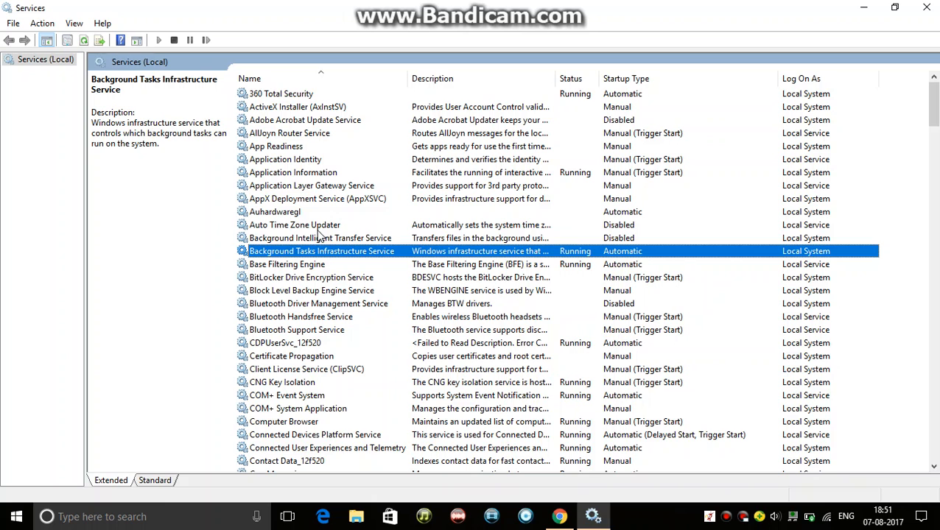
click(295, 224)
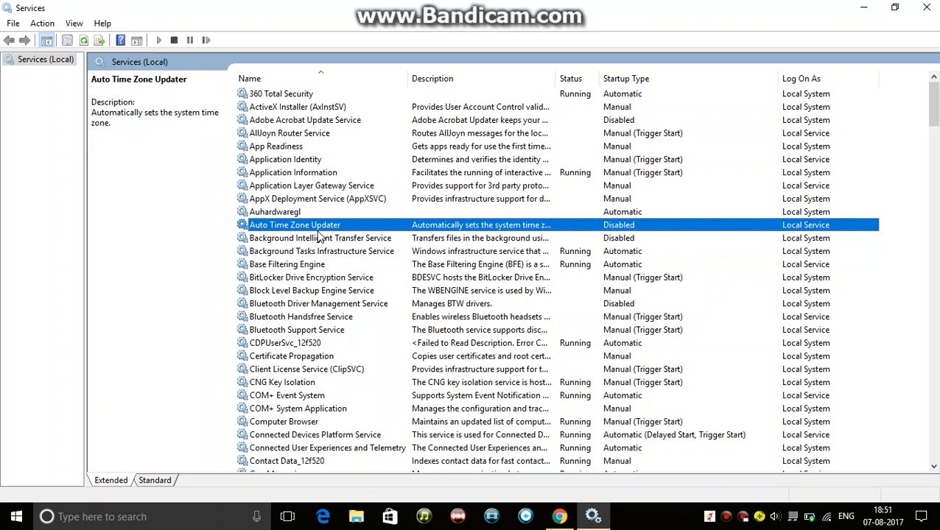
click(319, 239)
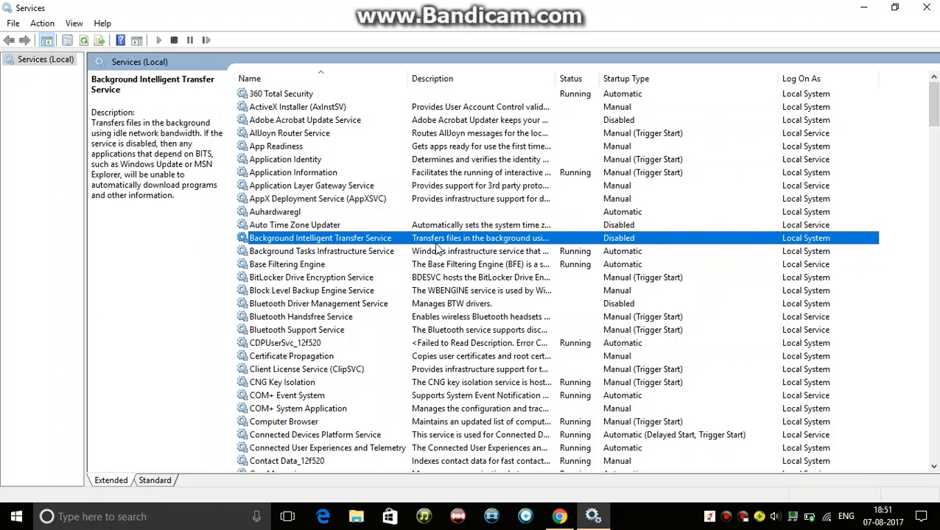
mouse_move(710, 218)
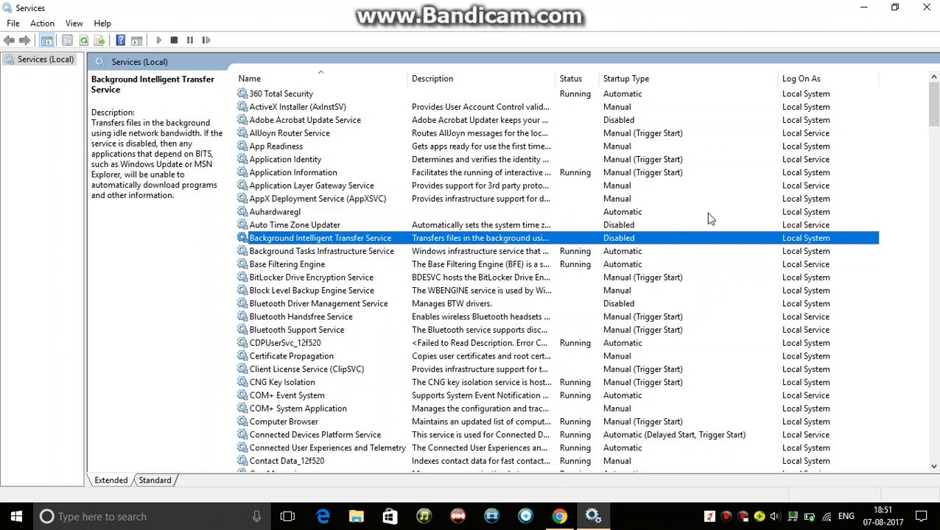
mouse_move(268, 106)
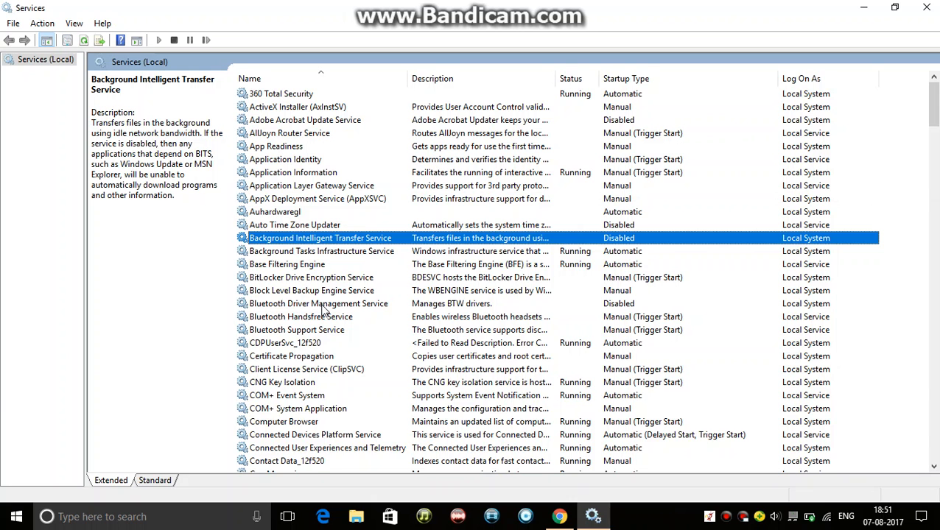
scroll(down, 3)
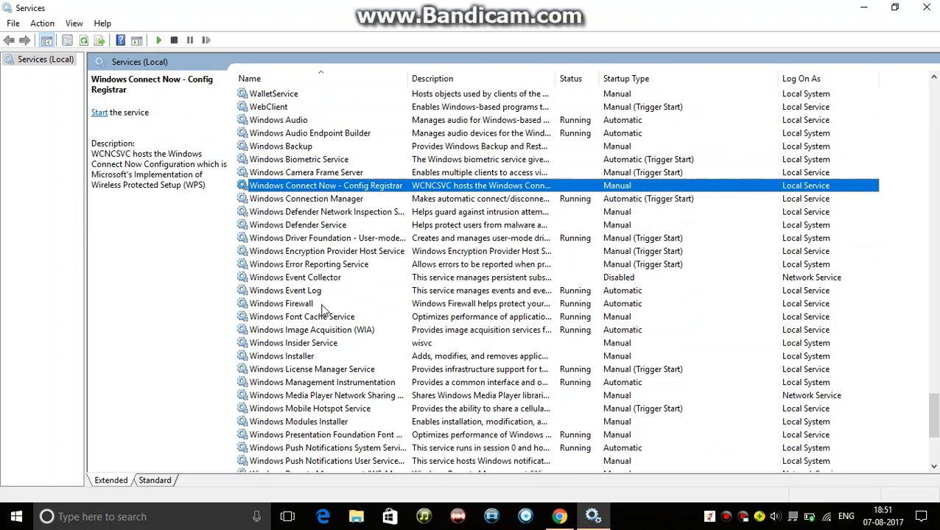
click(312, 330)
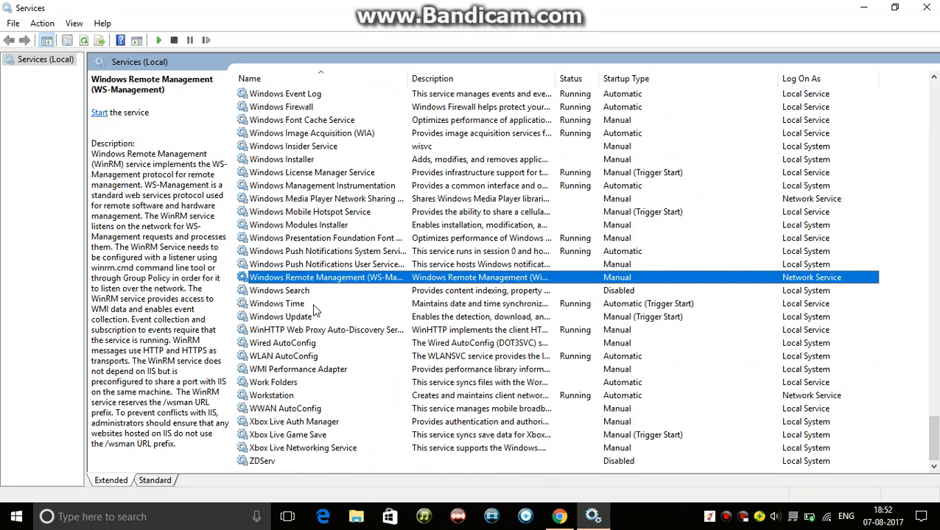
click(280, 290)
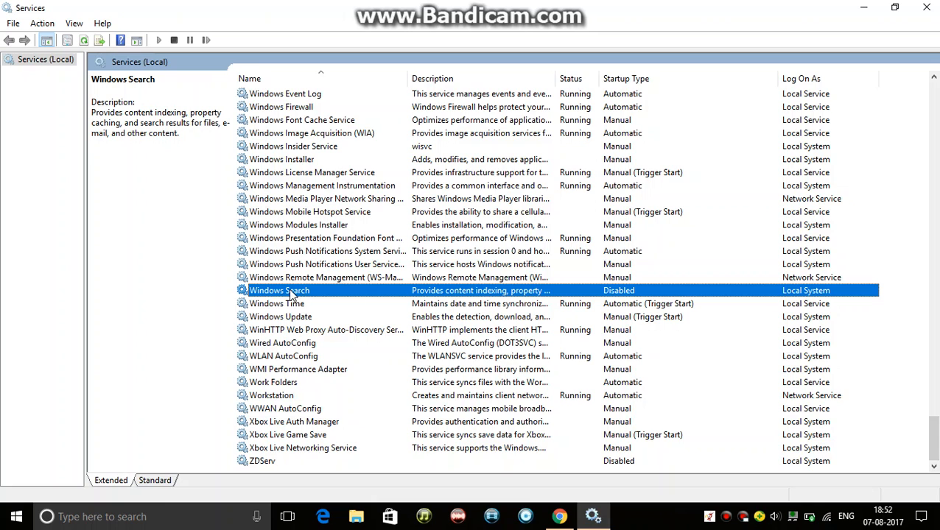
mouse_move(578, 418)
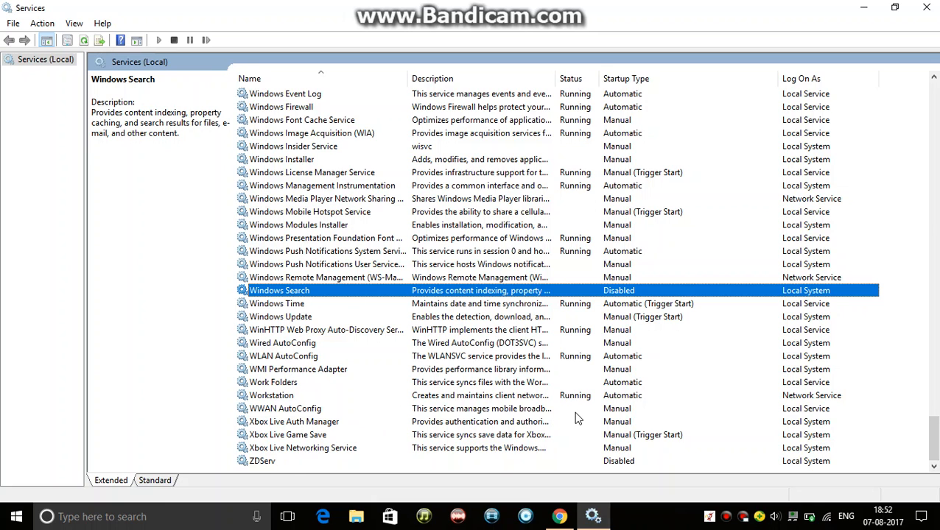
mouse_move(471, 470)
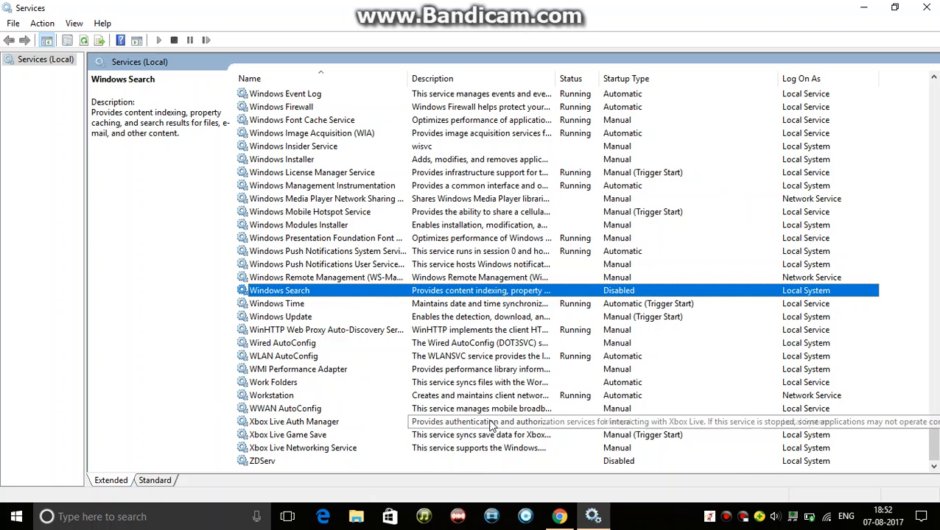
Set Xbox Live Auth Manager's startup type to Disabled in its Properties and confirm.
right_click(293, 422)
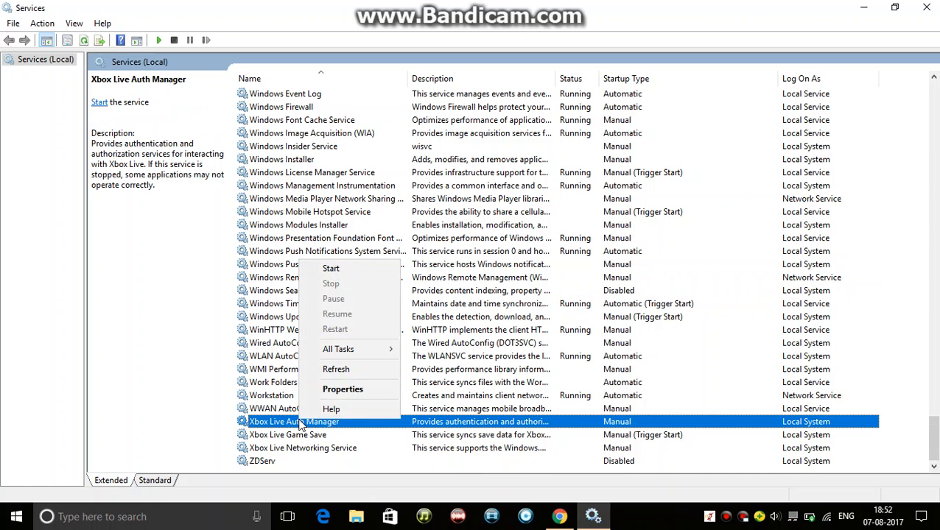
click(341, 389)
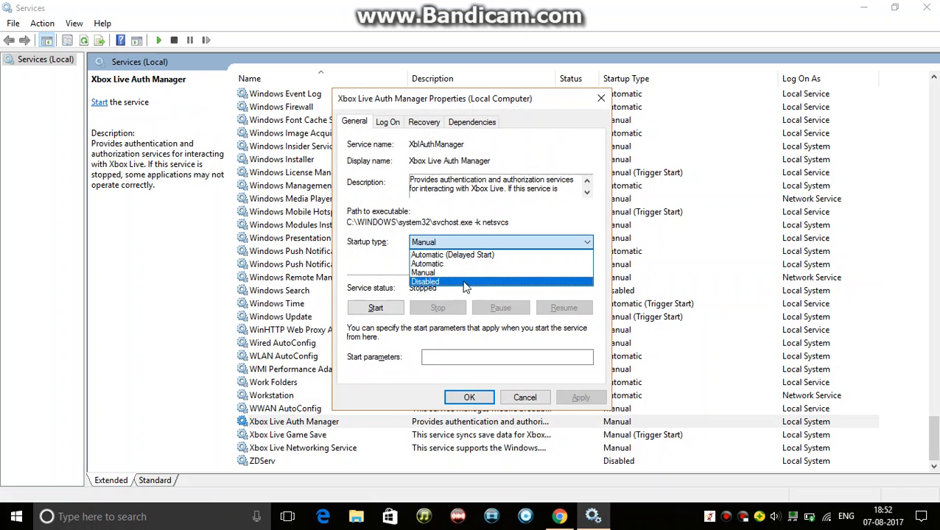
click(424, 281)
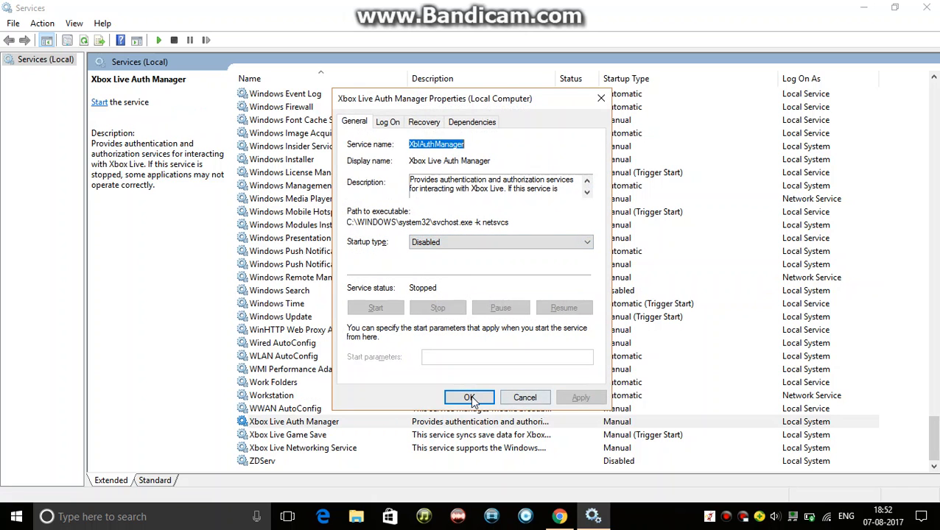
click(468, 397)
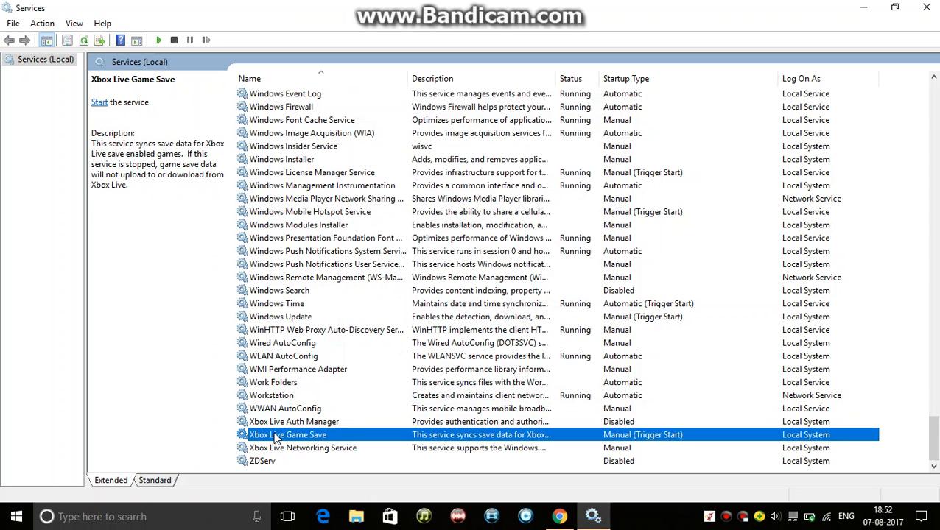
Set Xbox Live Game Save's startup type to Disabled, then select Xbox Live Networking Service.
right_click(287, 435)
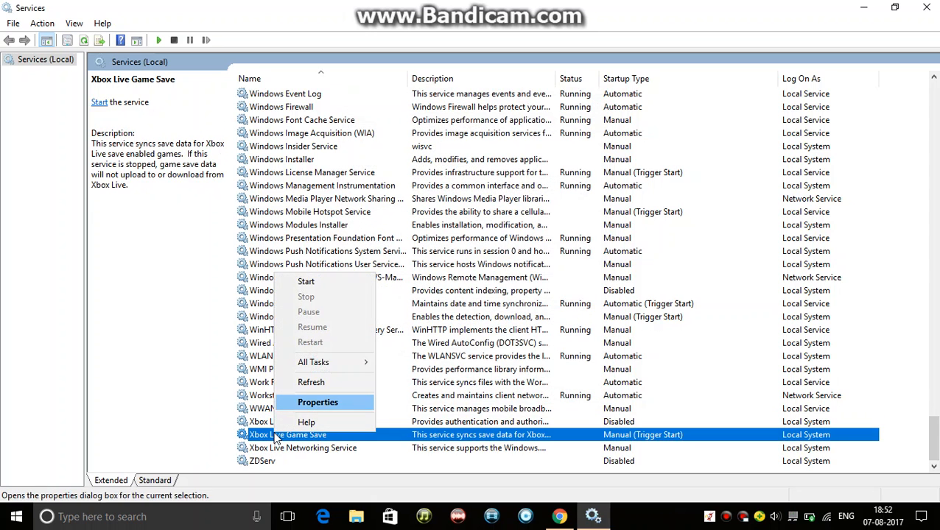
click(318, 402)
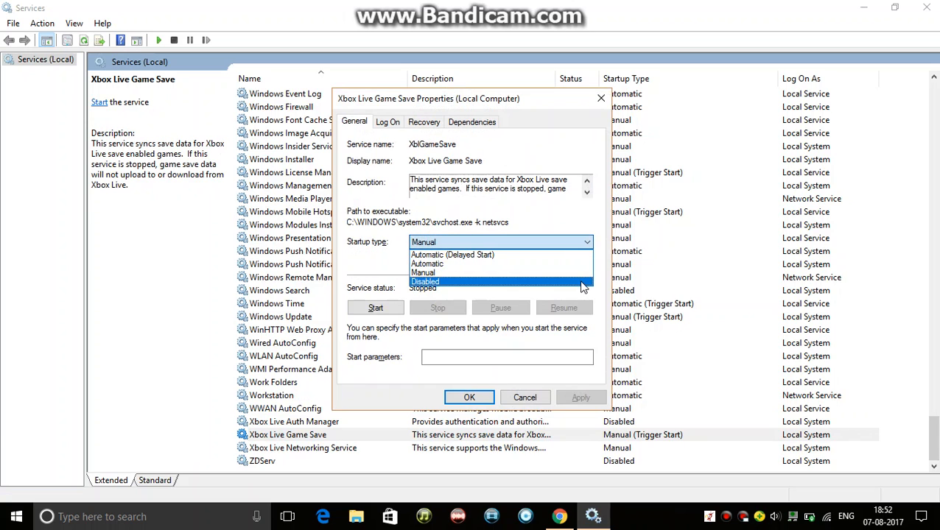
click(425, 282)
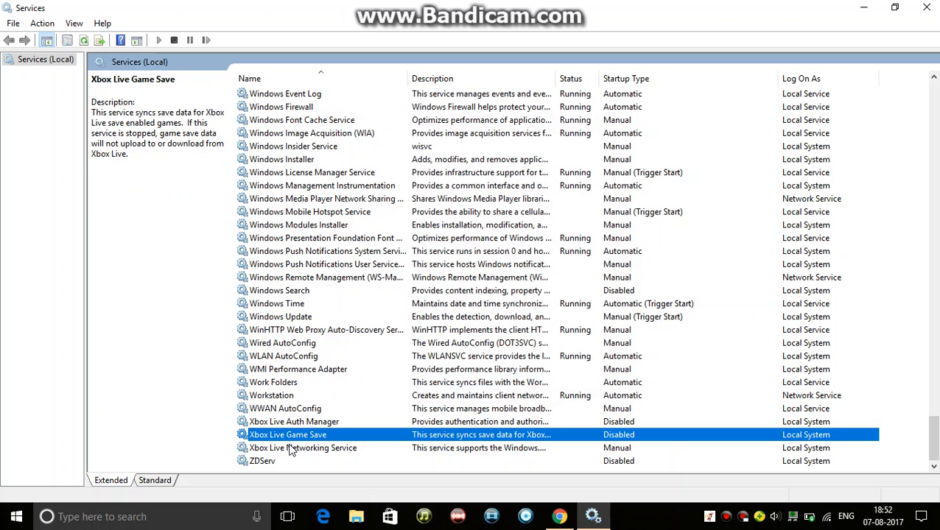
click(304, 448)
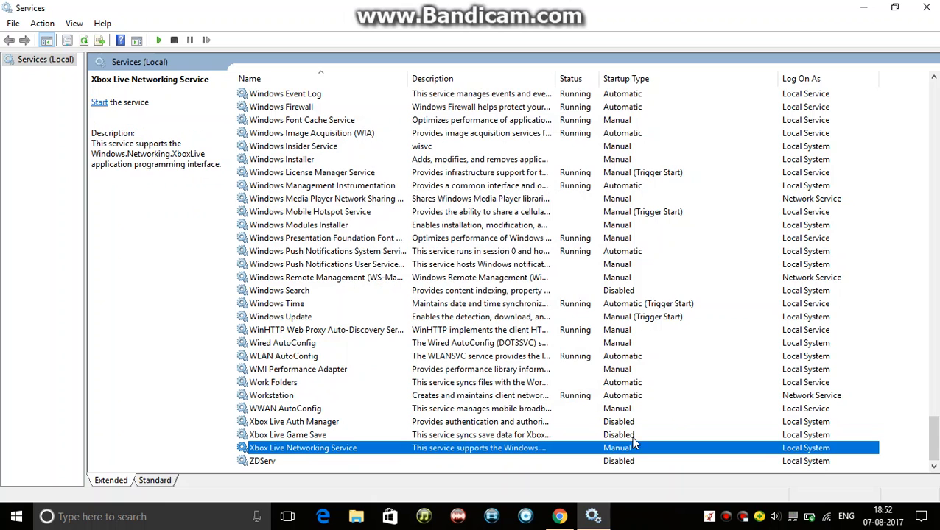
click(277, 304)
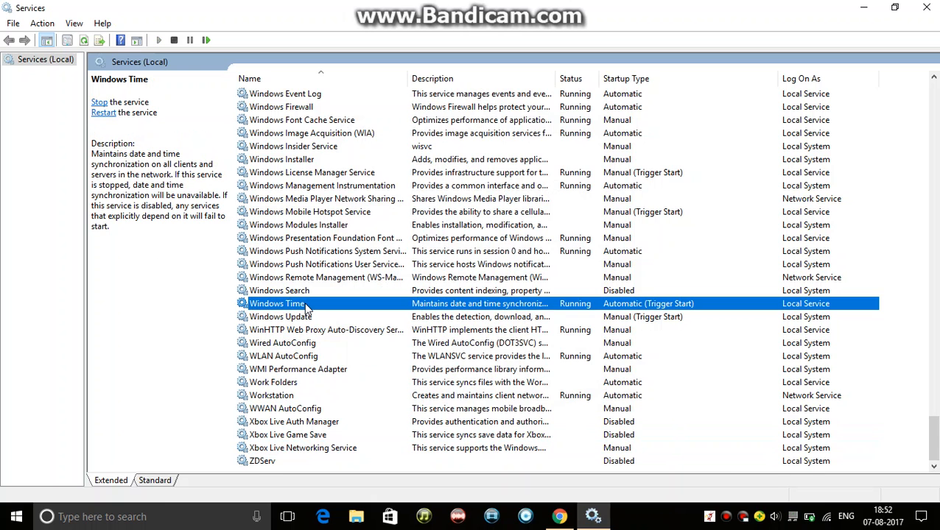
click(280, 317)
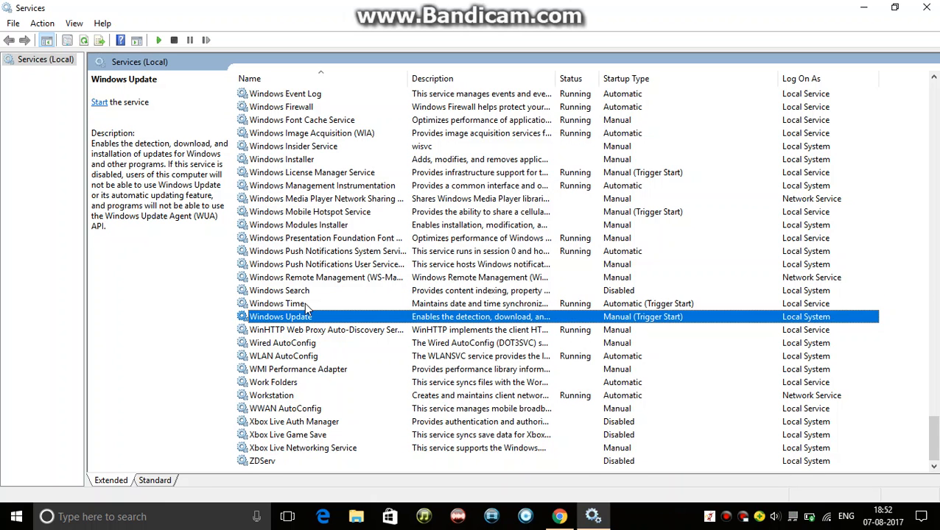
mouse_move(245, 330)
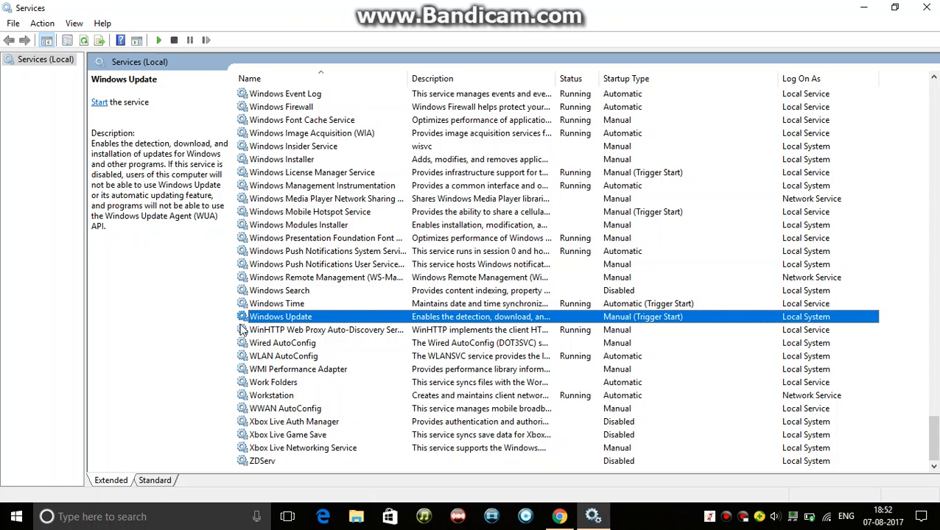
right_click(280, 316)
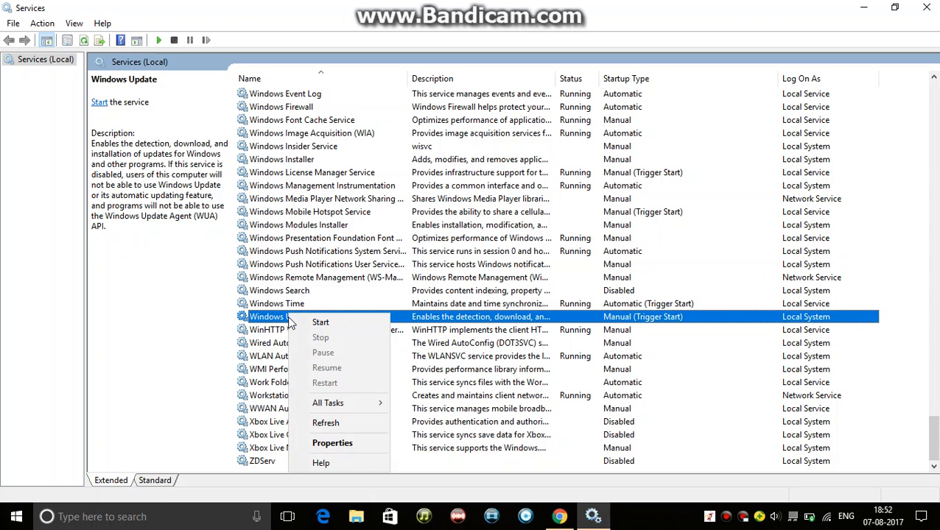
click(333, 442)
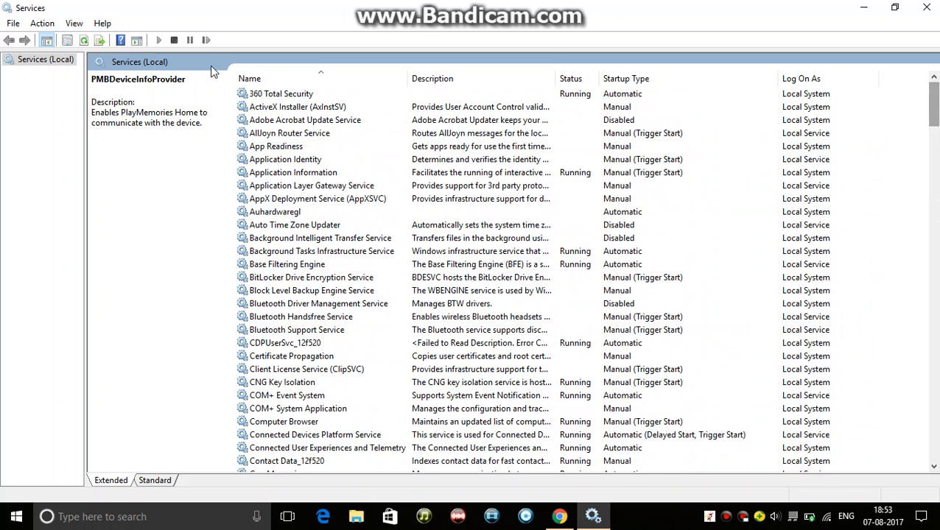
mouse_move(283, 121)
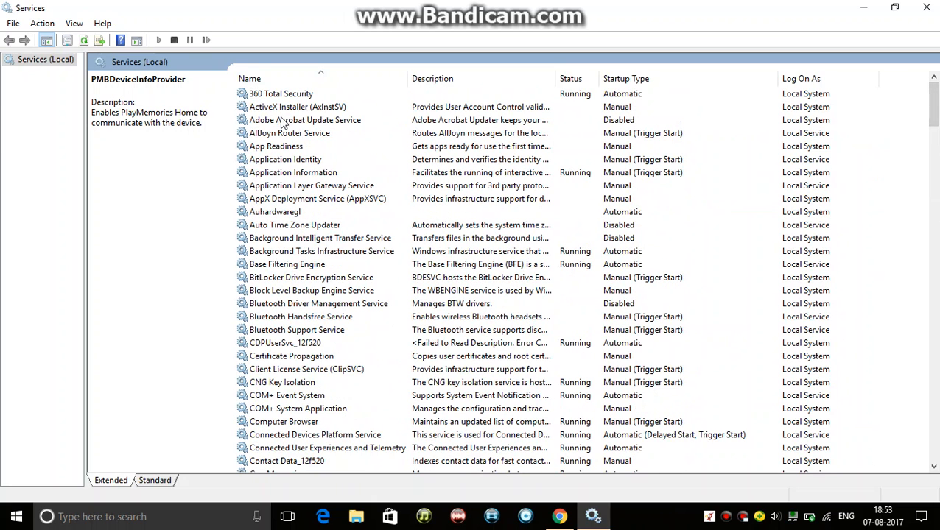
click(303, 119)
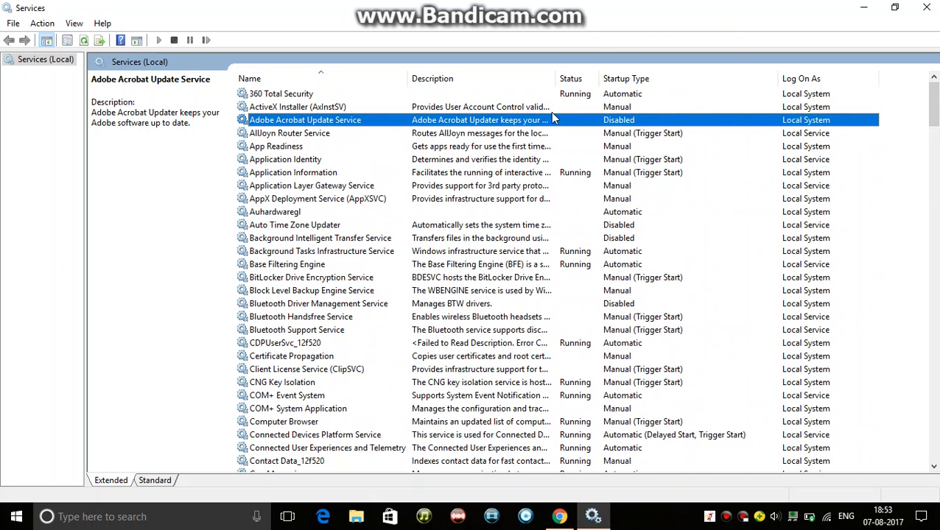
mouse_move(504, 507)
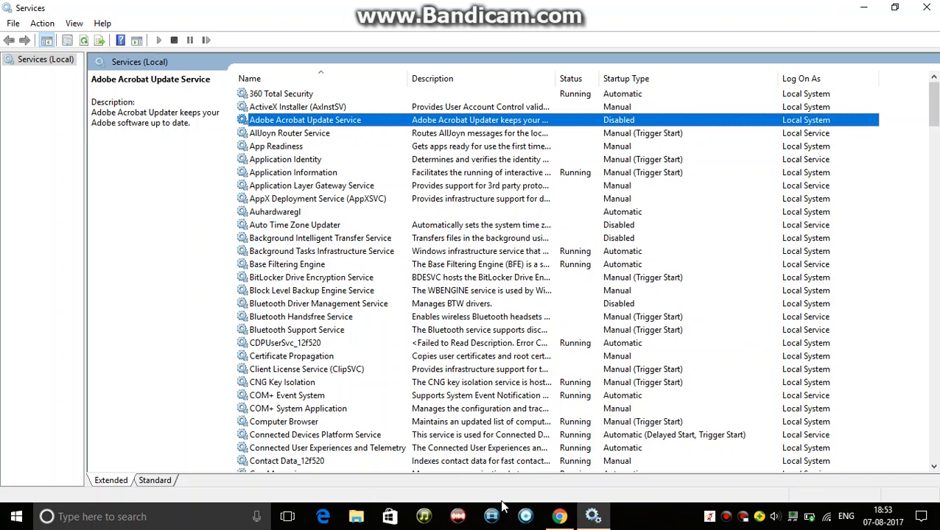
mouse_move(286, 229)
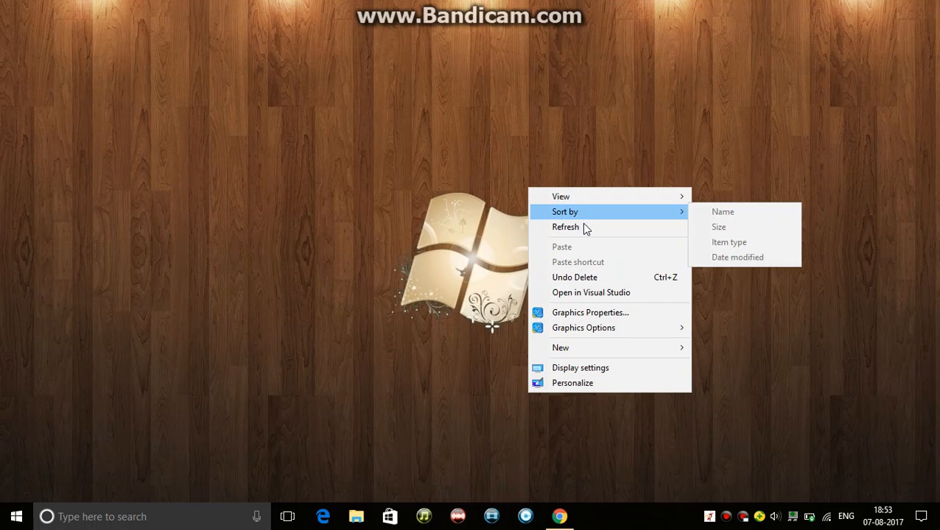
Refresh the desktop so only the wallpaper and taskbar show.
click(566, 227)
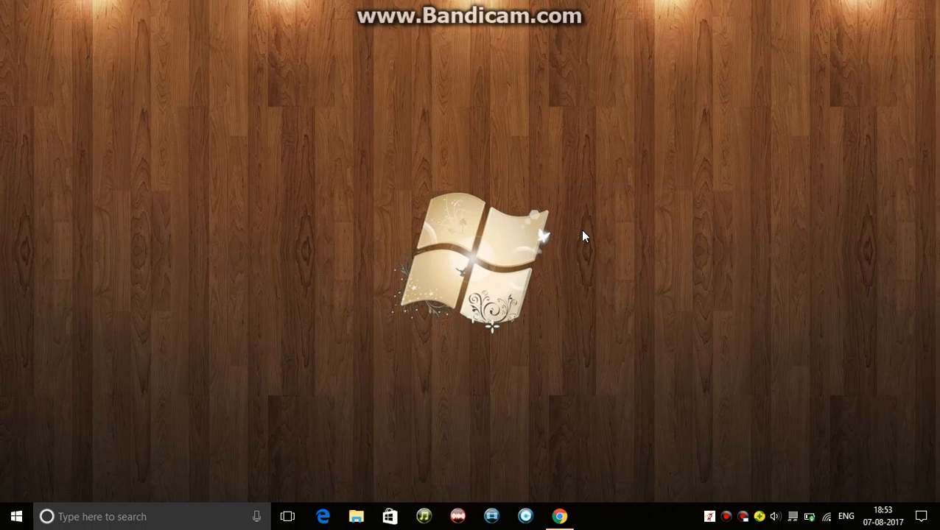
mouse_move(350, 474)
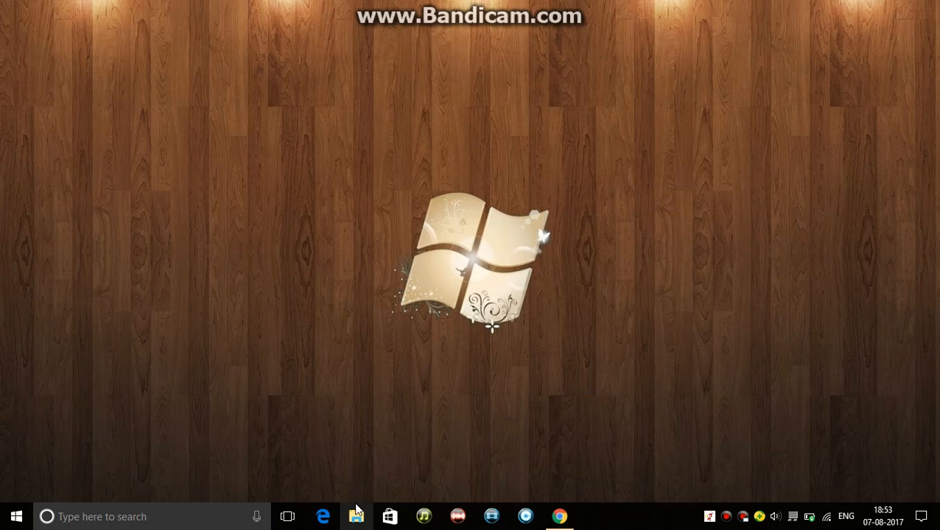
Browse from This PC into Local Disk (C:) and its Program Files (x86) folder.
click(356, 516)
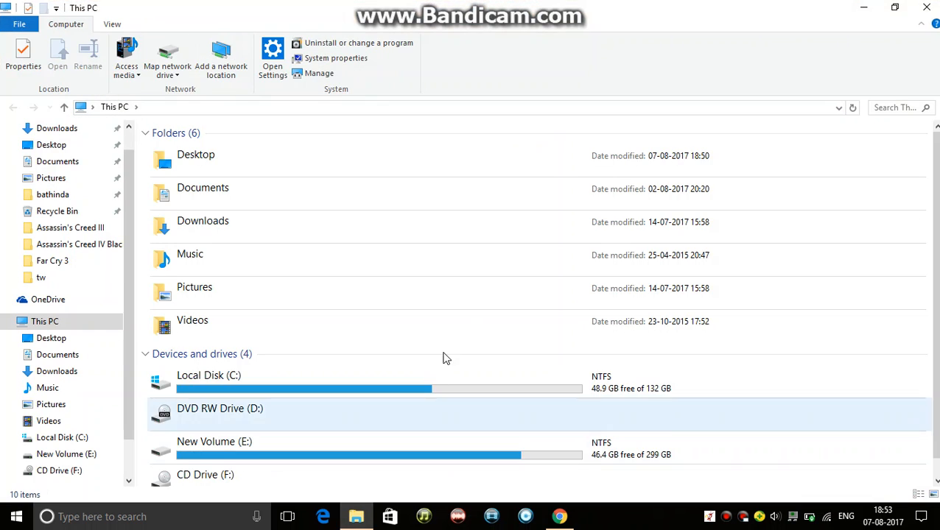
click(209, 380)
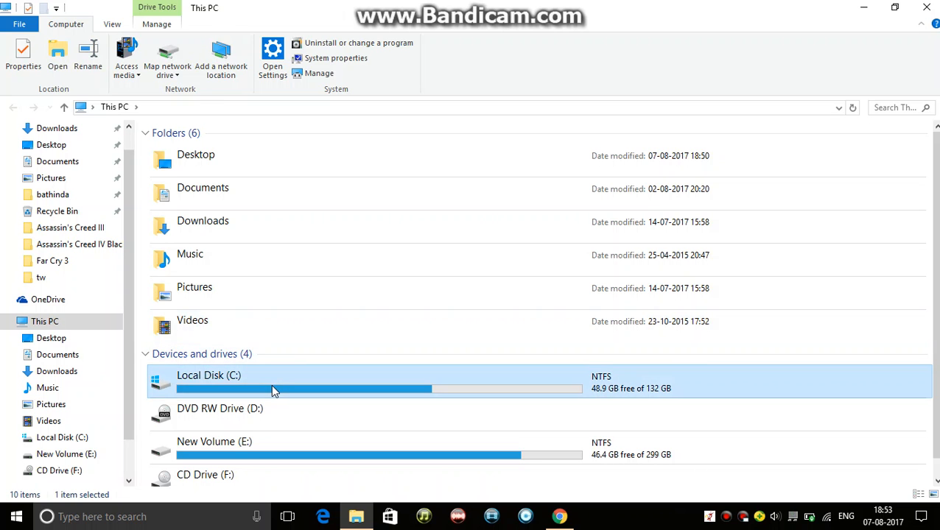
double_click(210, 380)
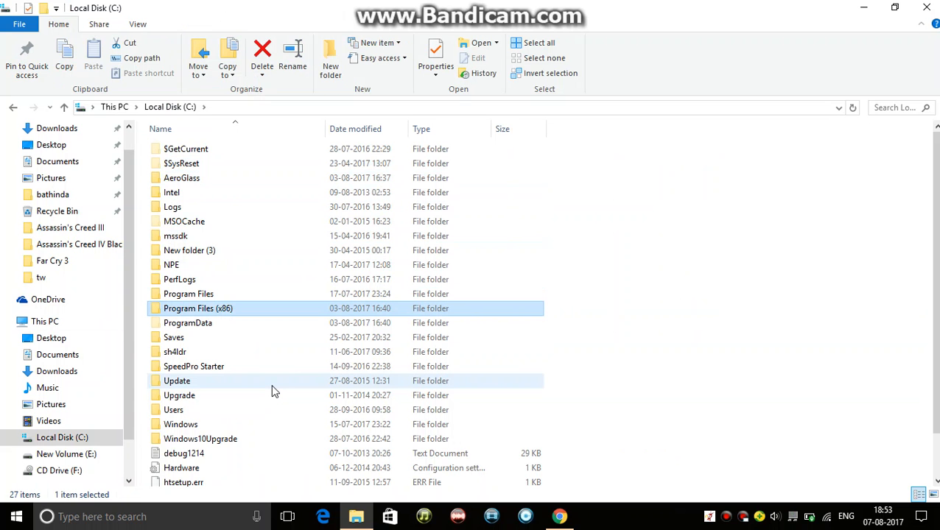
double_click(197, 308)
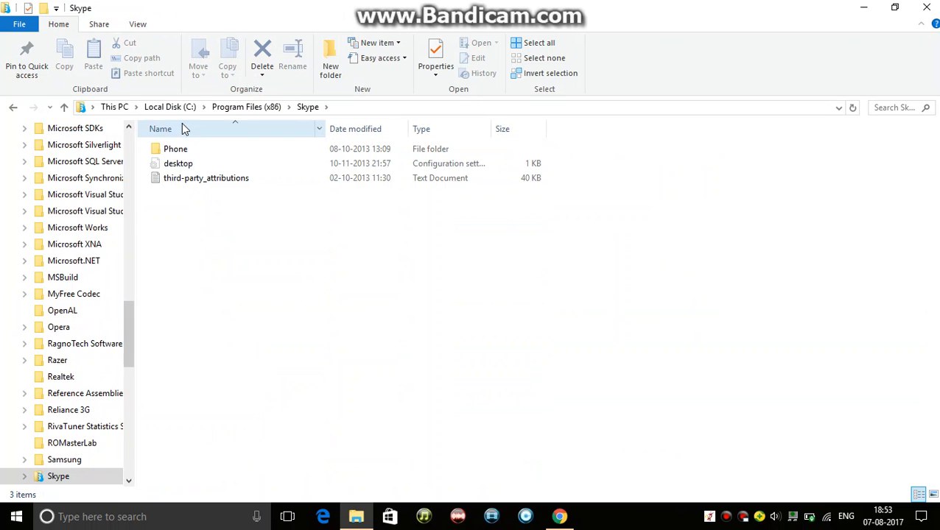
Enter the Skype Phone folder and bring up Skype.exe's Security properties.
double_click(175, 147)
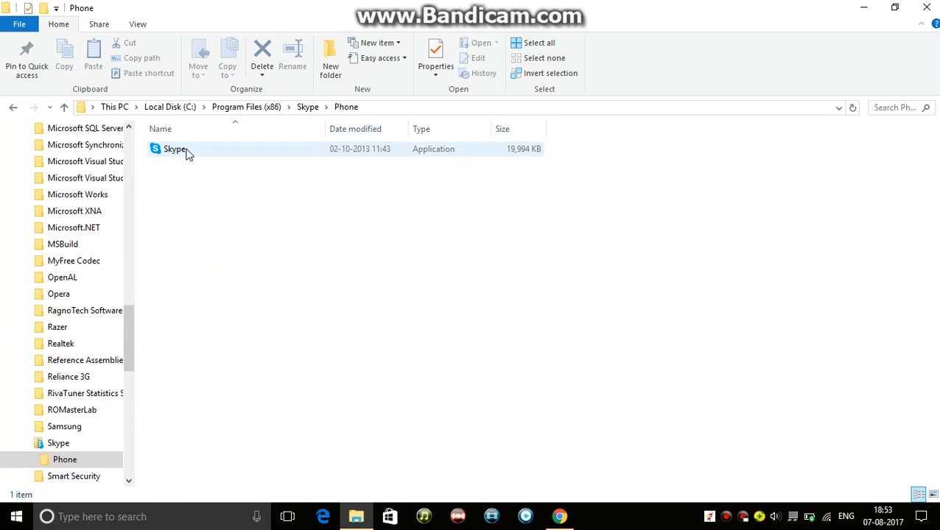
click(174, 149)
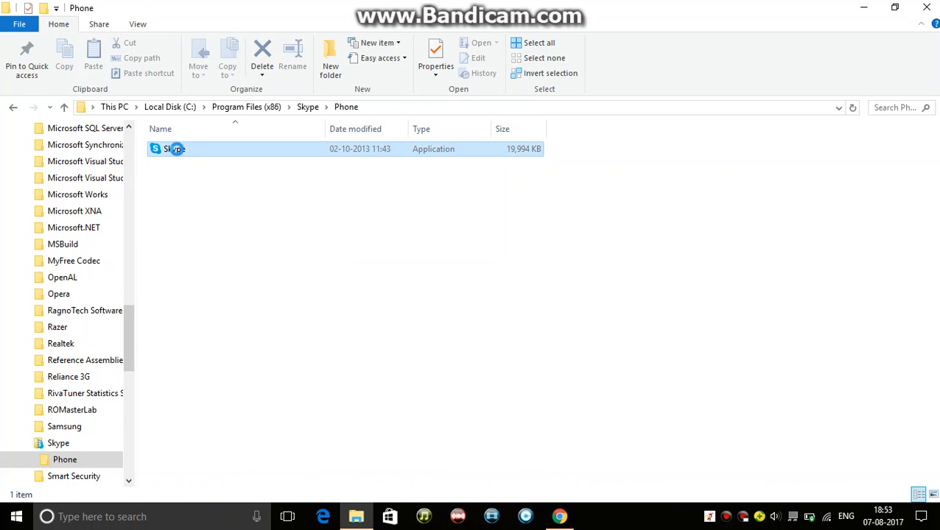
right_click(175, 148)
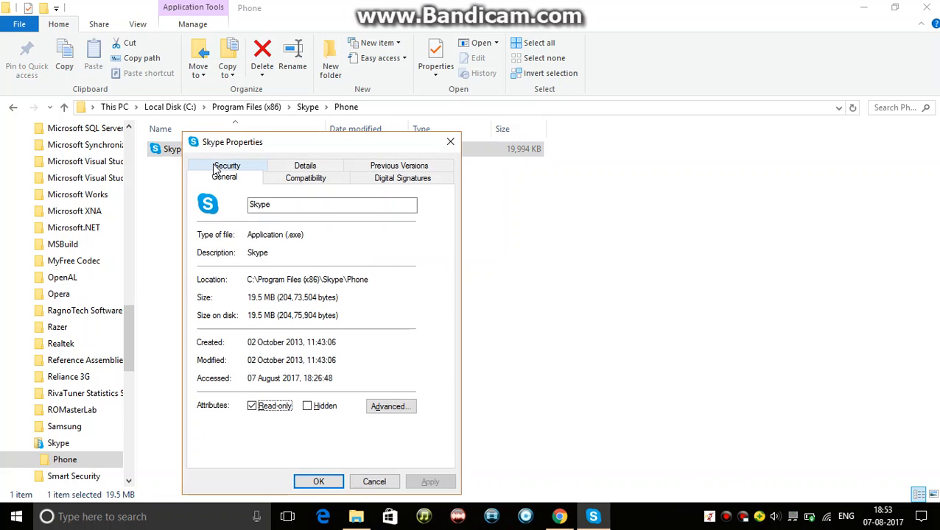
click(227, 165)
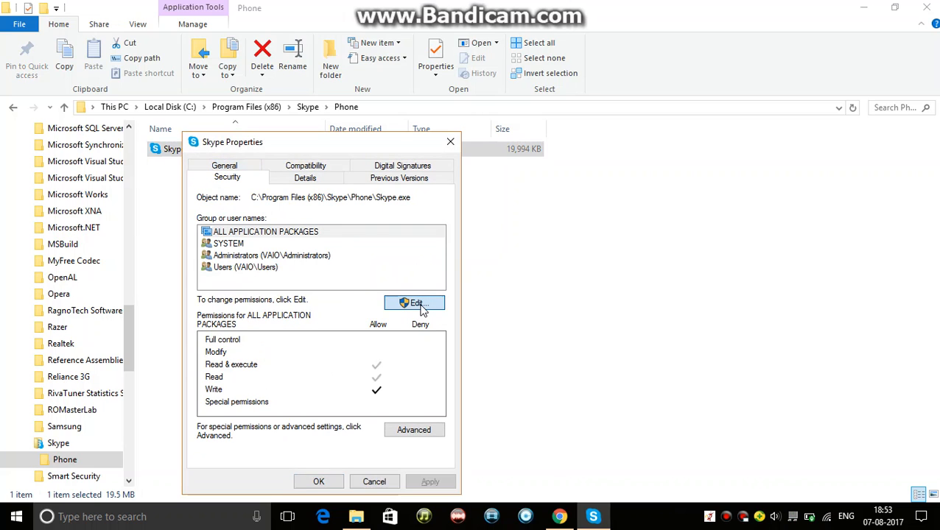
Review the permissions for ALL APPLICATION PACKAGES and close both dialogs unchanged.
click(412, 304)
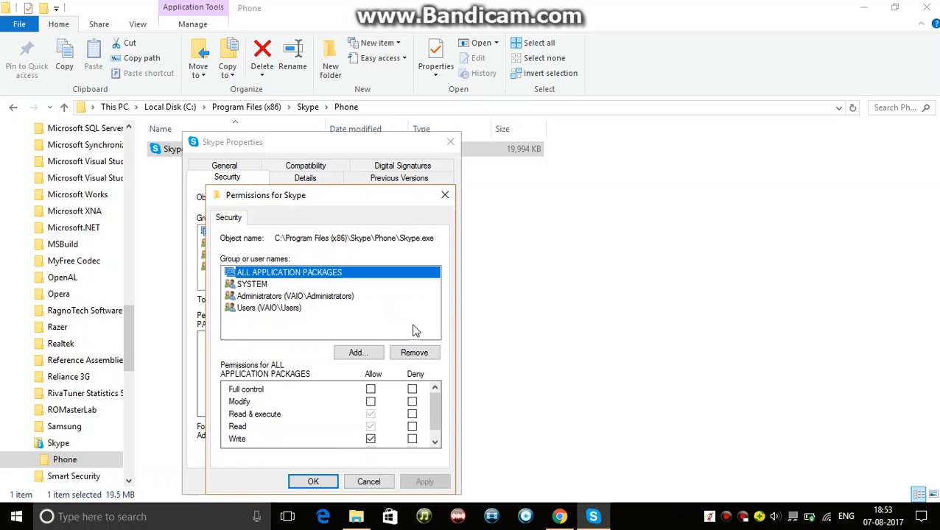
mouse_move(206, 332)
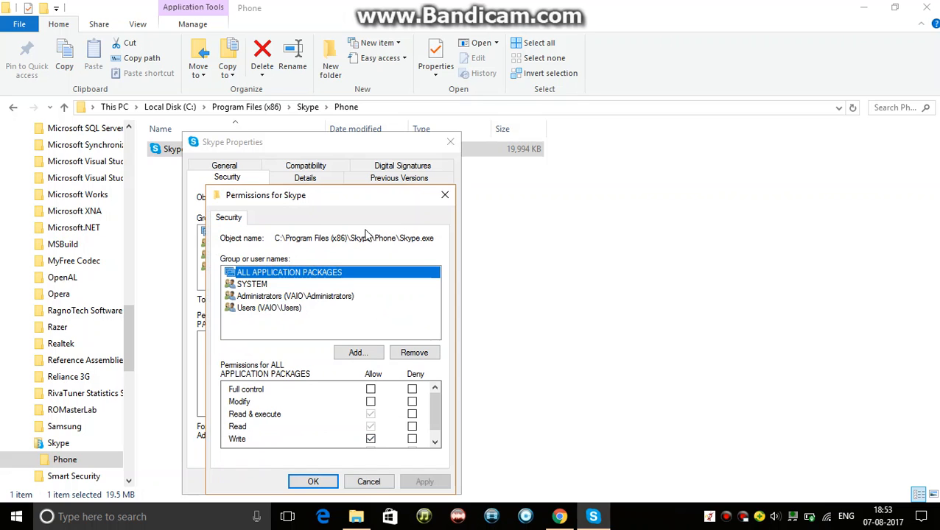
click(312, 480)
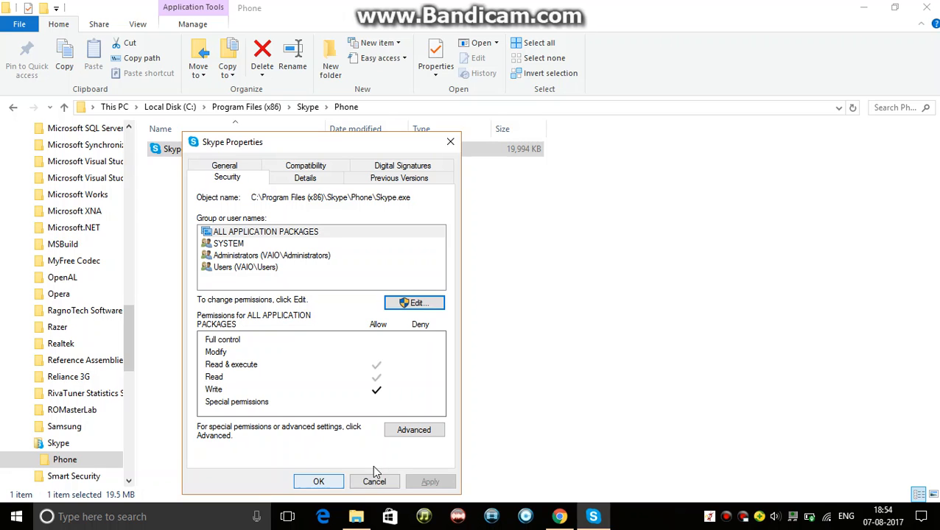
click(318, 482)
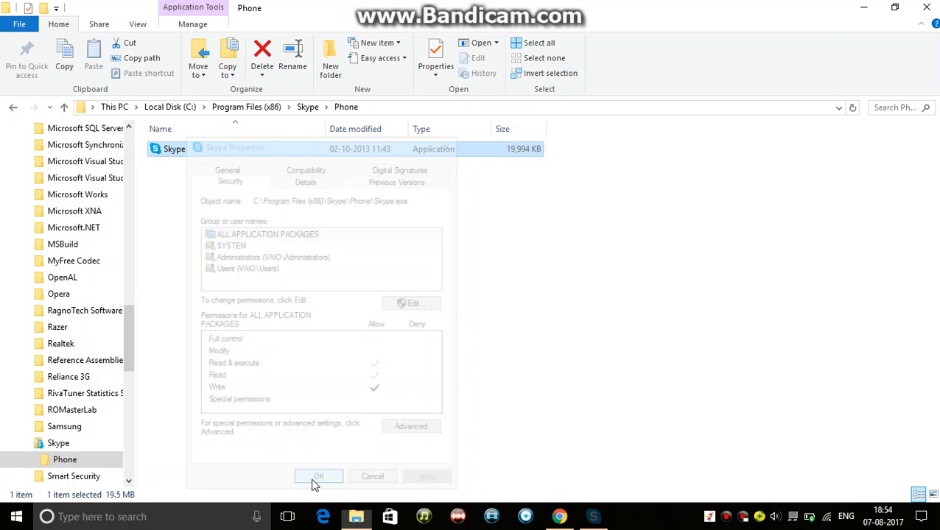
click(318, 478)
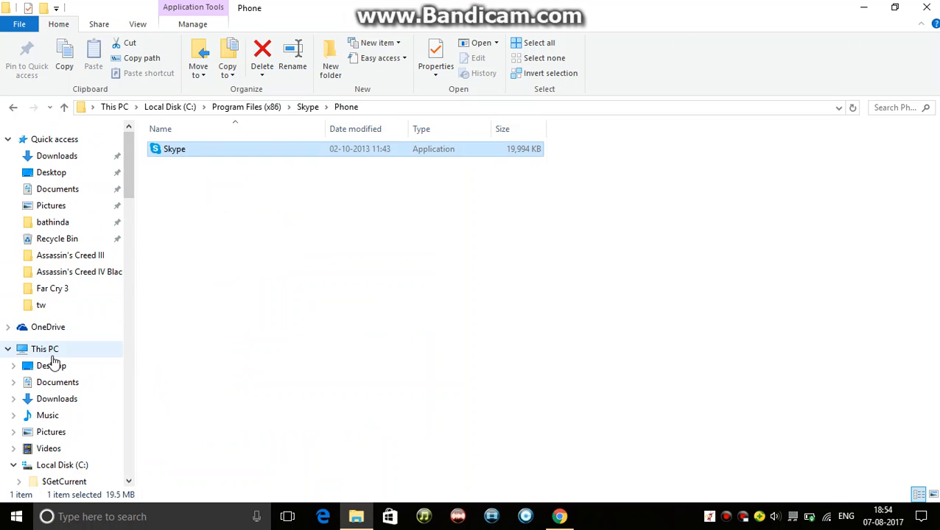
Return to This PC and show the computer's System properties.
click(44, 347)
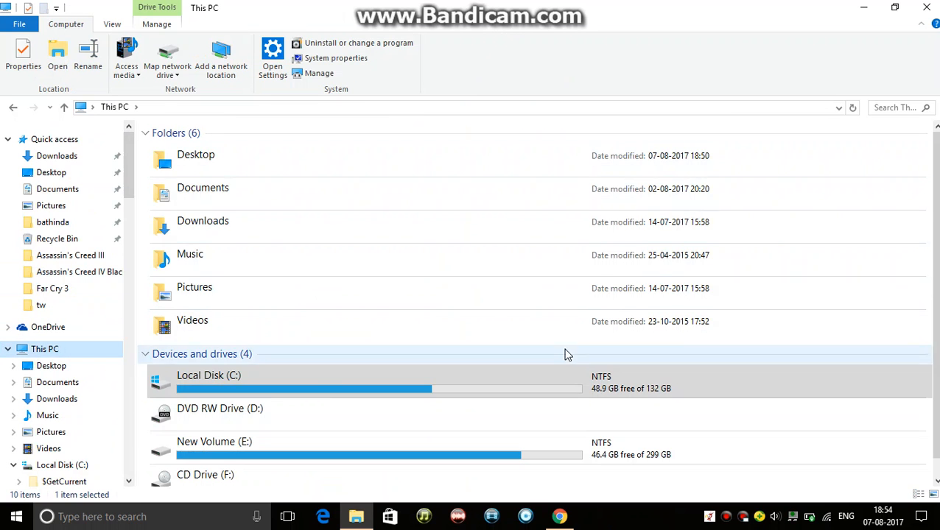
right_click(567, 355)
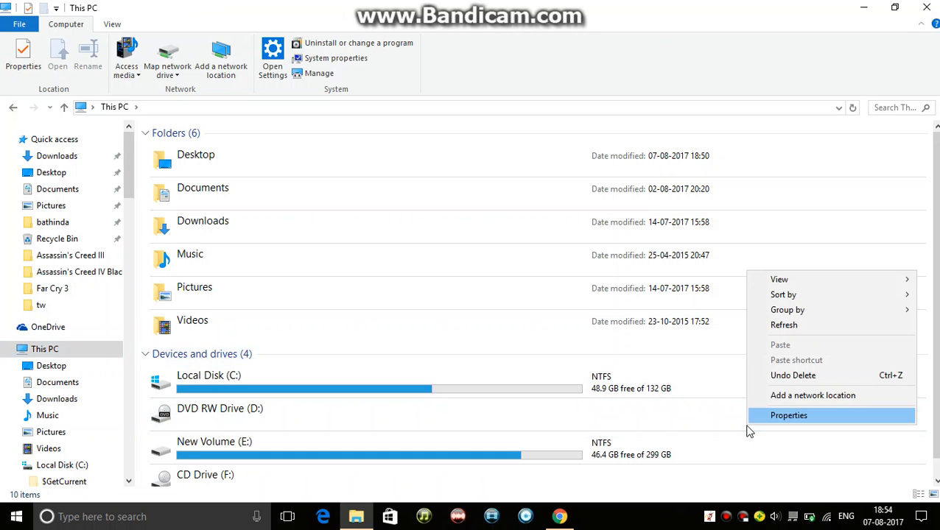
click(788, 415)
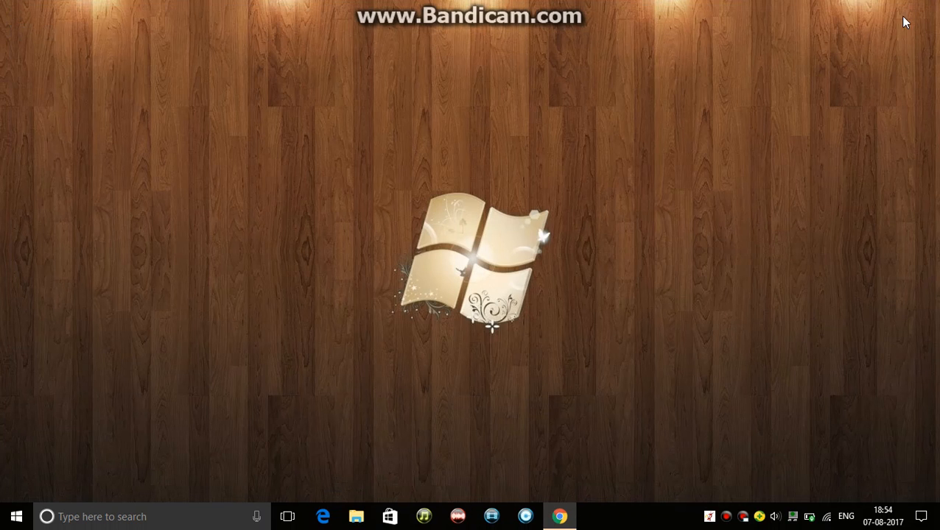
mouse_move(411, 256)
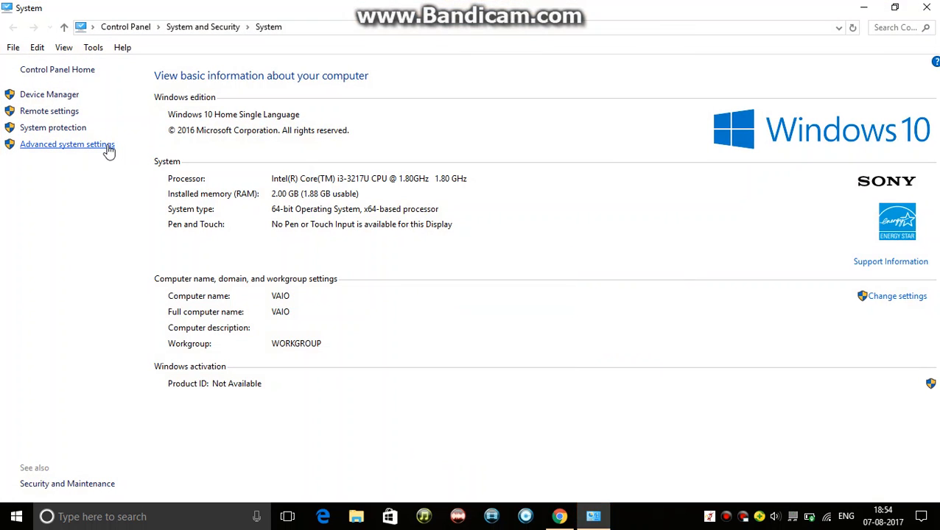
Reach Virtual Memory via Advanced system and performance settings and untick automatic paging file management.
click(67, 144)
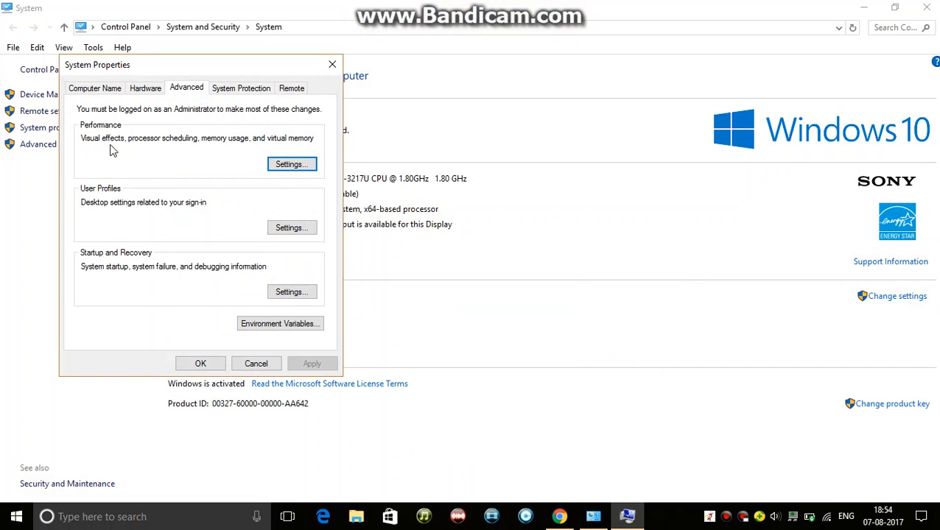
mouse_move(209, 138)
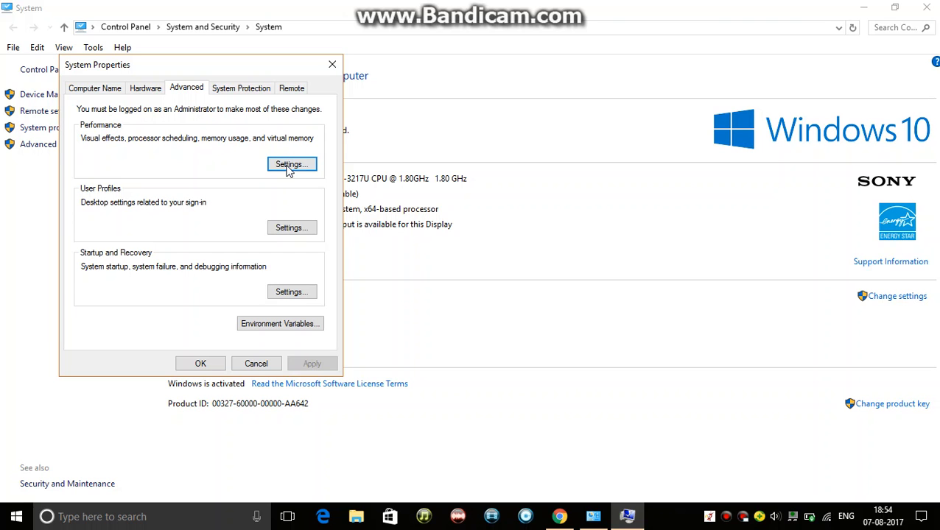
click(291, 164)
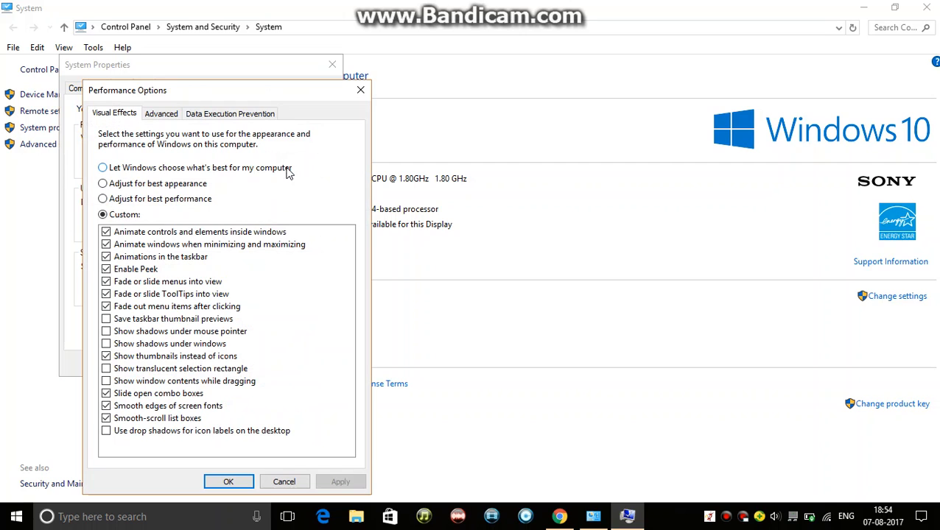
click(161, 114)
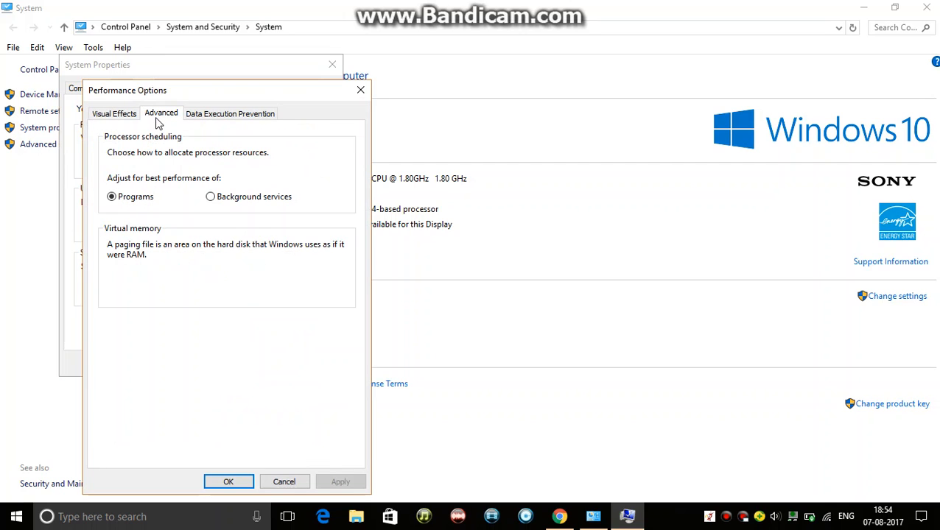
click(161, 113)
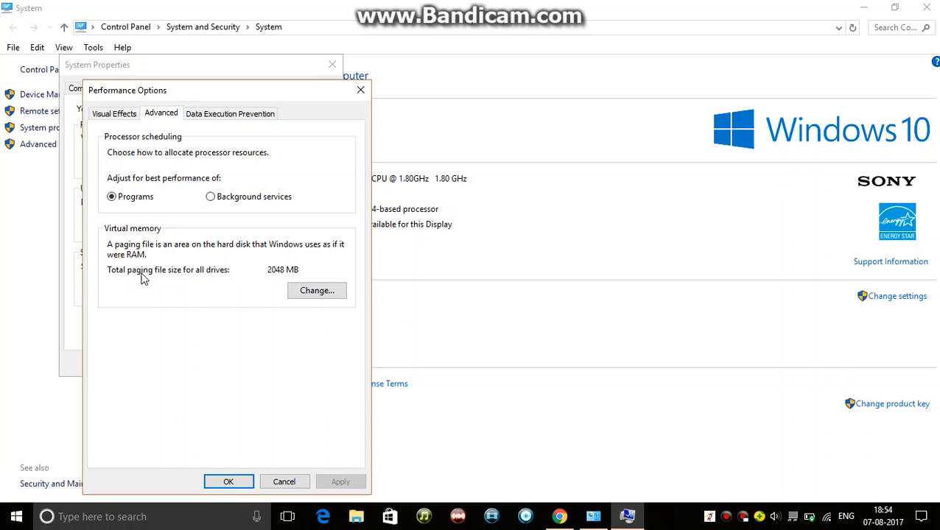
click(316, 290)
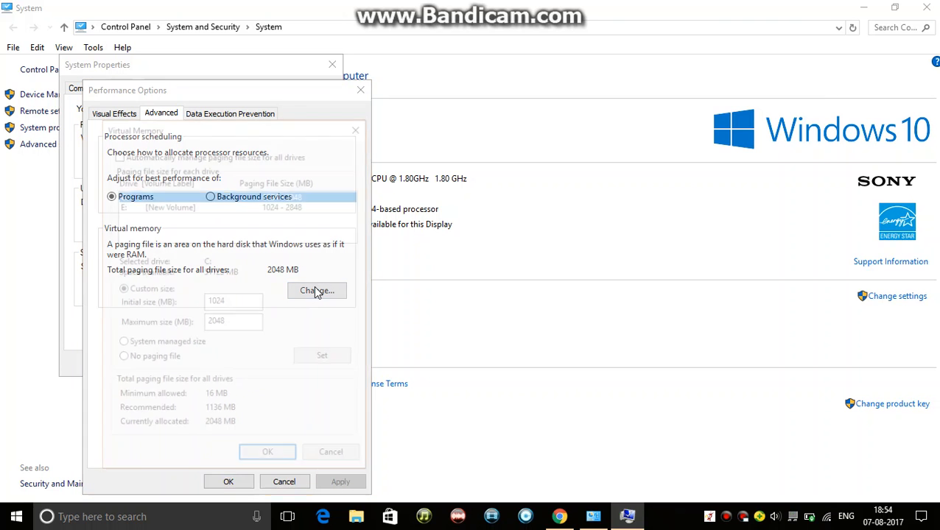
click(317, 290)
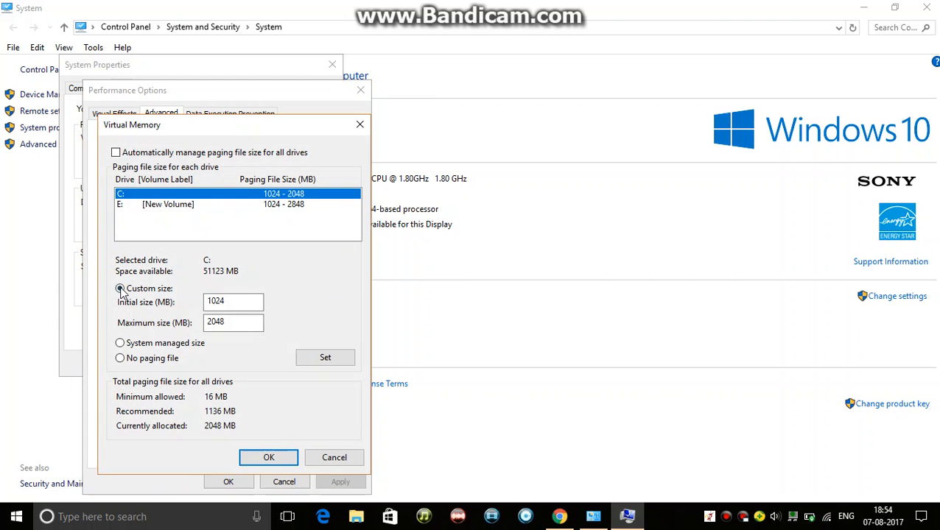
Give drive C a custom paging file of 2048 MB initial and 4096 MB maximum and set it.
click(233, 300)
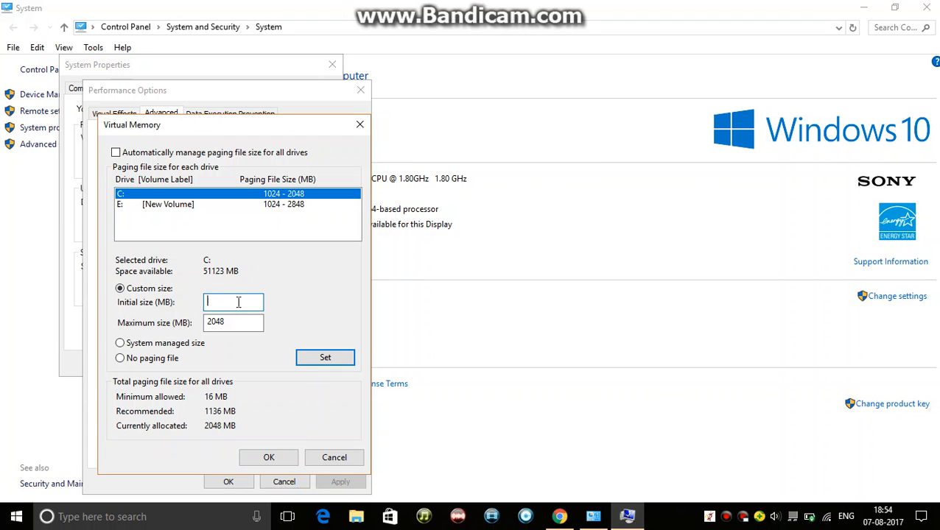
text(204)
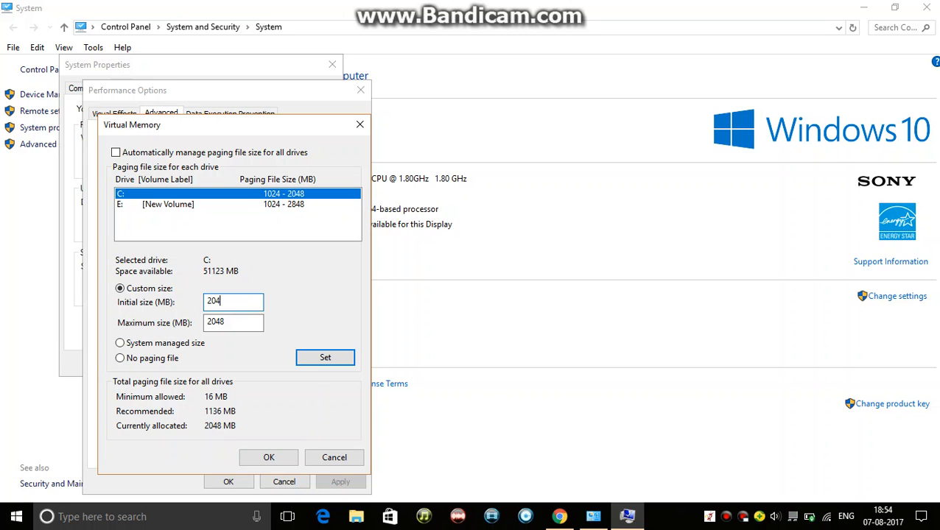
text(2048)
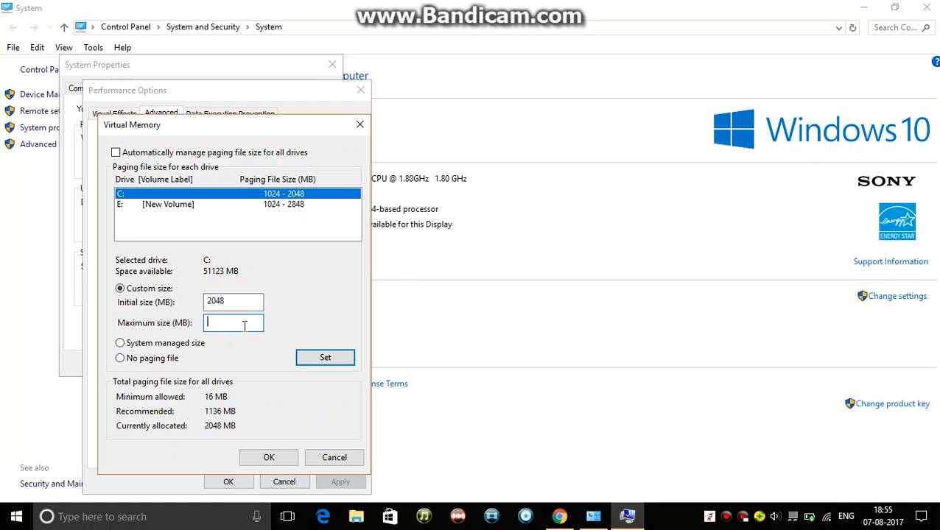
text(4096)
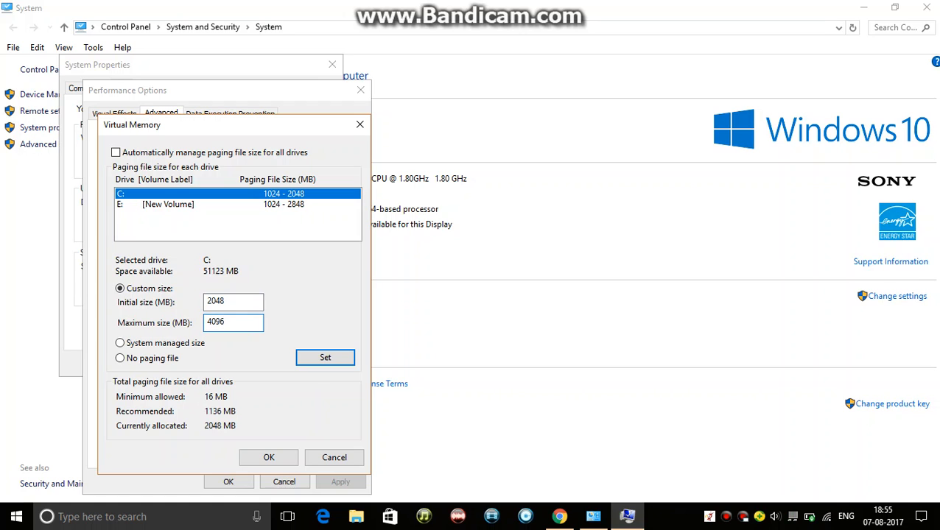
click(324, 358)
text(2)
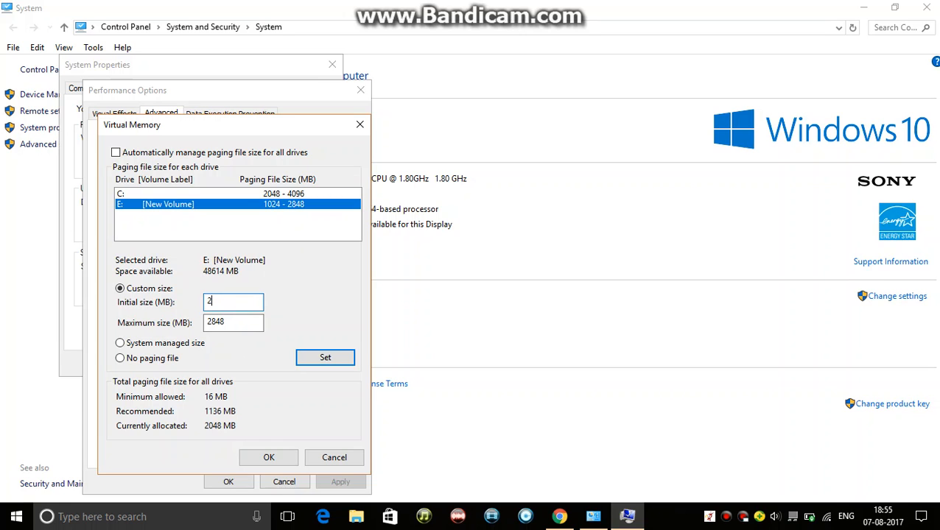
Give drive E a 2048–4096 MB paging file too and save the virtual memory settings.
text(048)
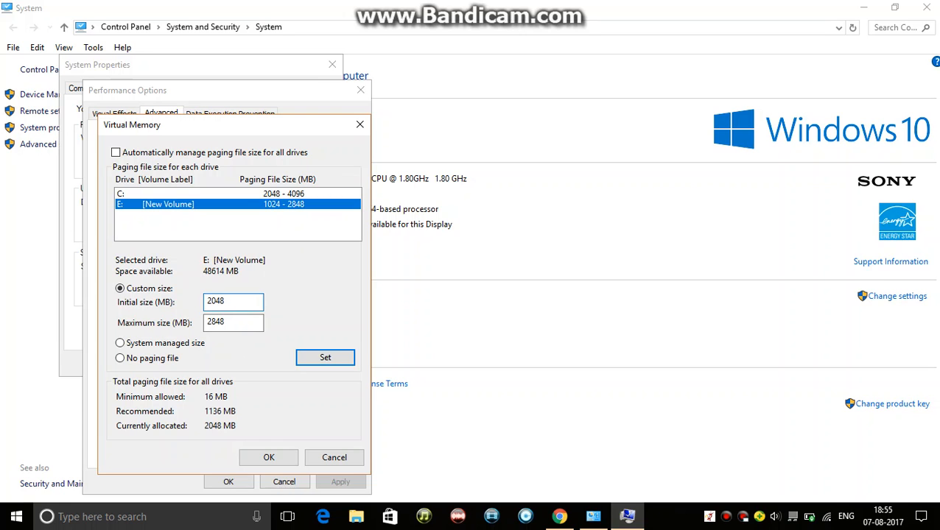
triple_click(232, 322)
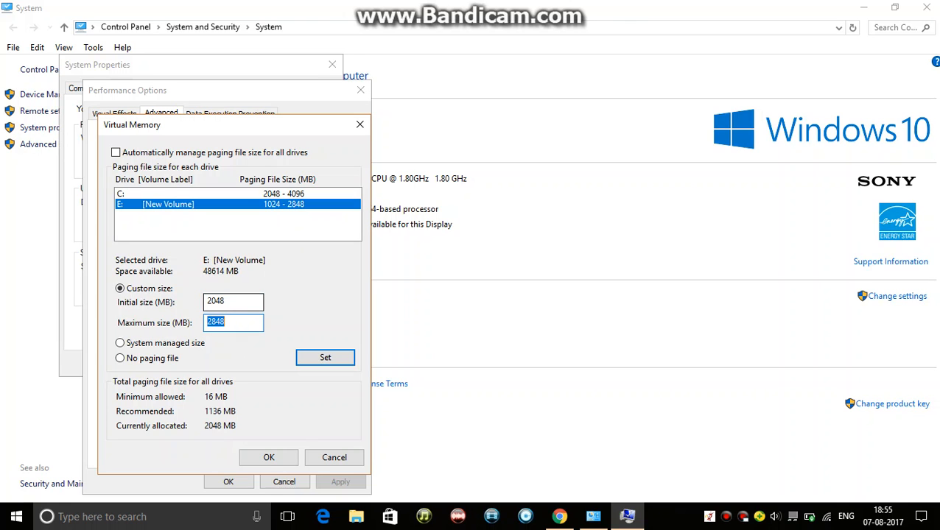
text(4096)
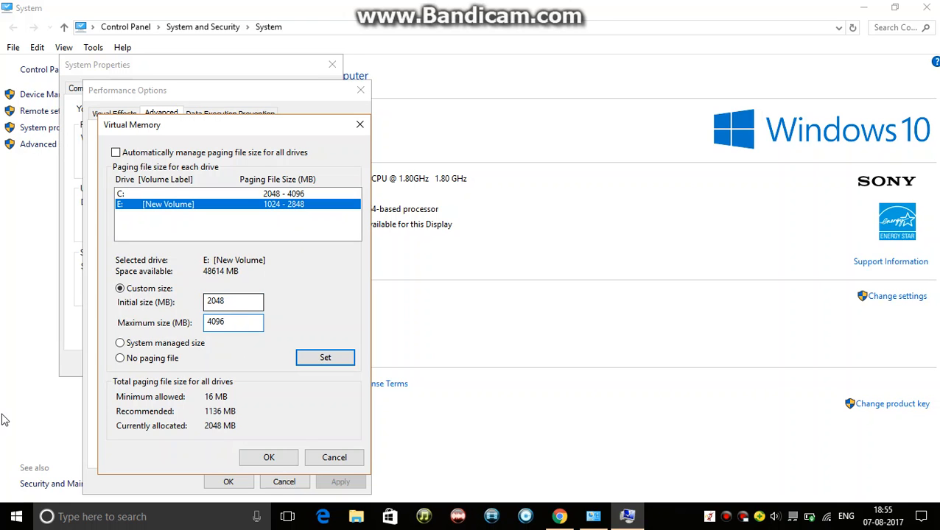
click(324, 358)
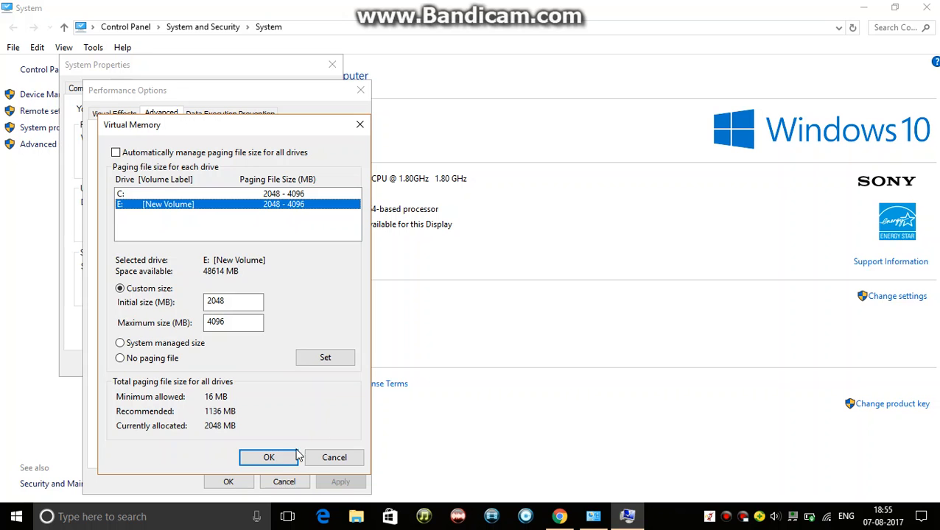
click(268, 456)
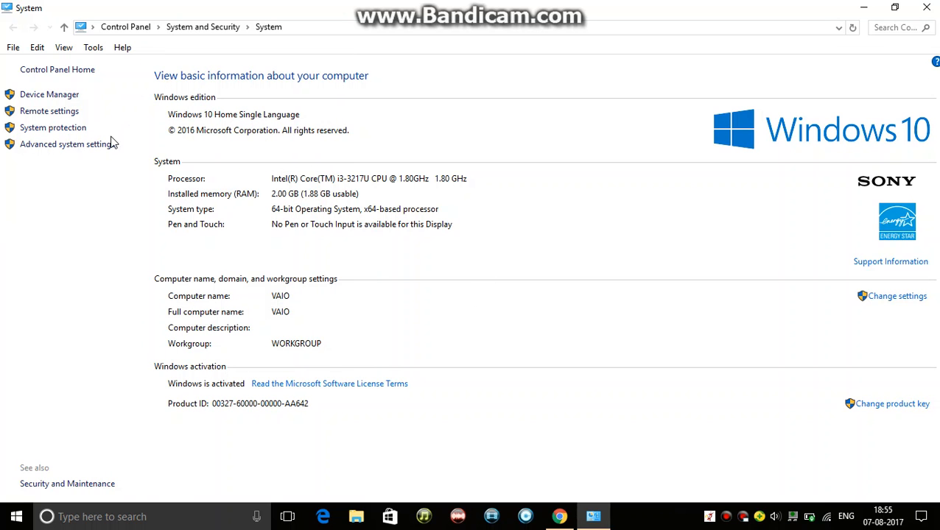
Revisit Virtual Memory via Advanced system settings to verify both drives show 2048–4096 MB.
click(69, 144)
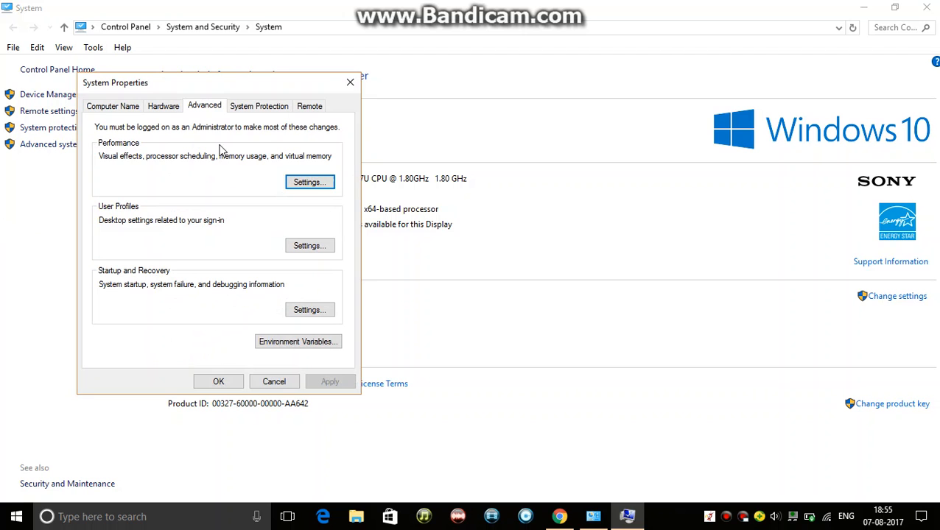
click(309, 182)
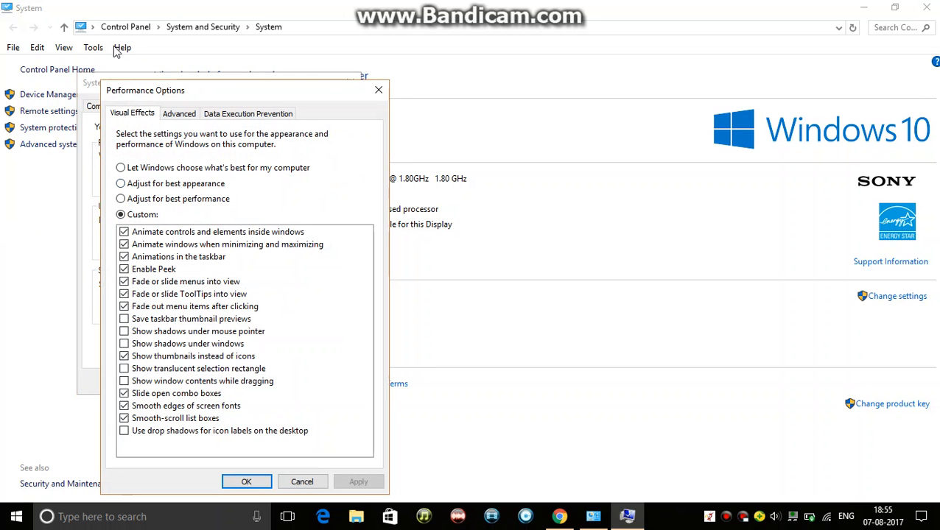
click(180, 114)
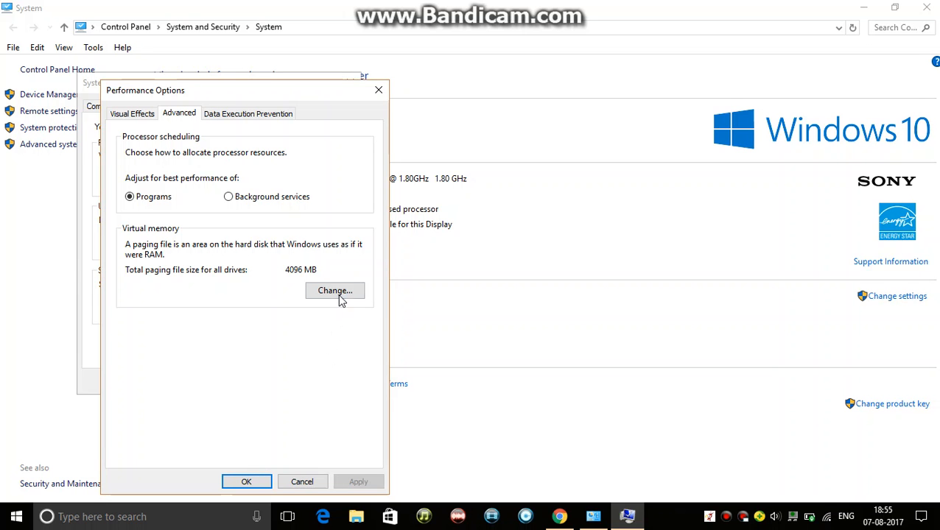
click(335, 291)
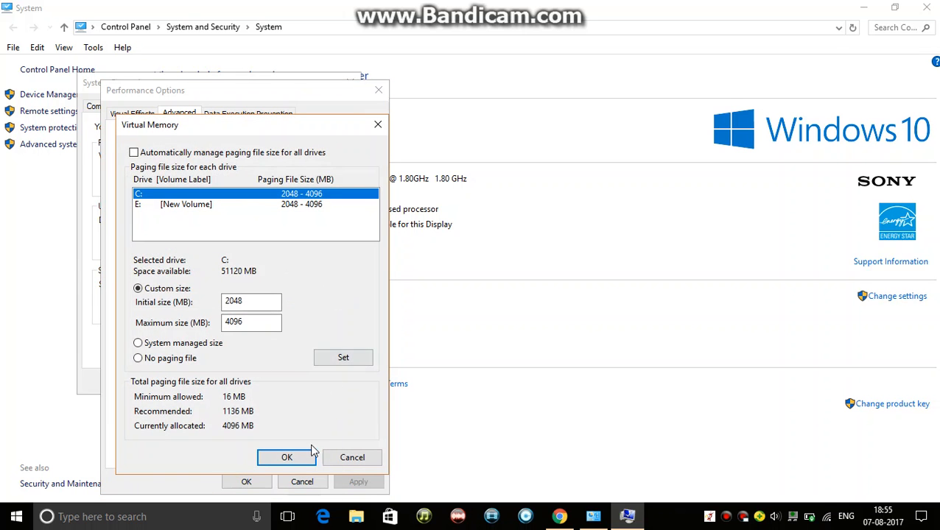
Close the Virtual Memory and System Properties dialogs, returning to the desktop.
click(286, 457)
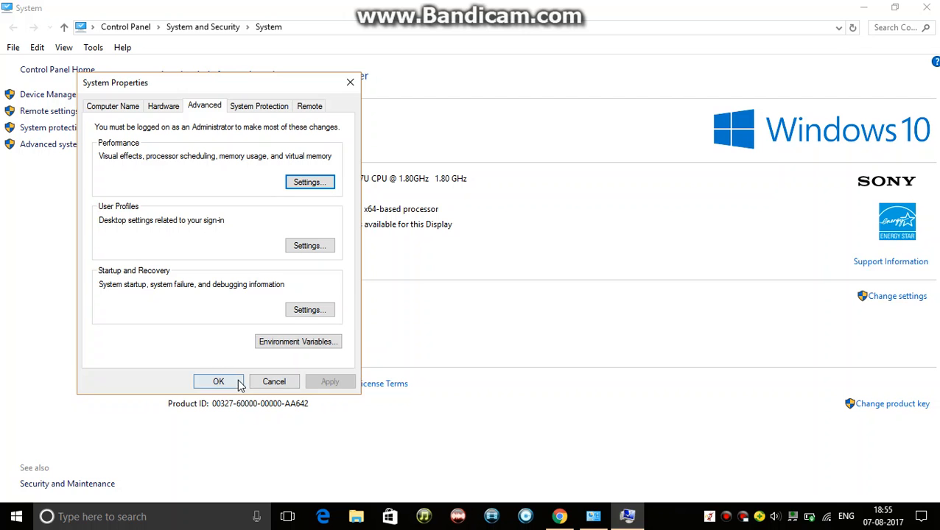
click(218, 382)
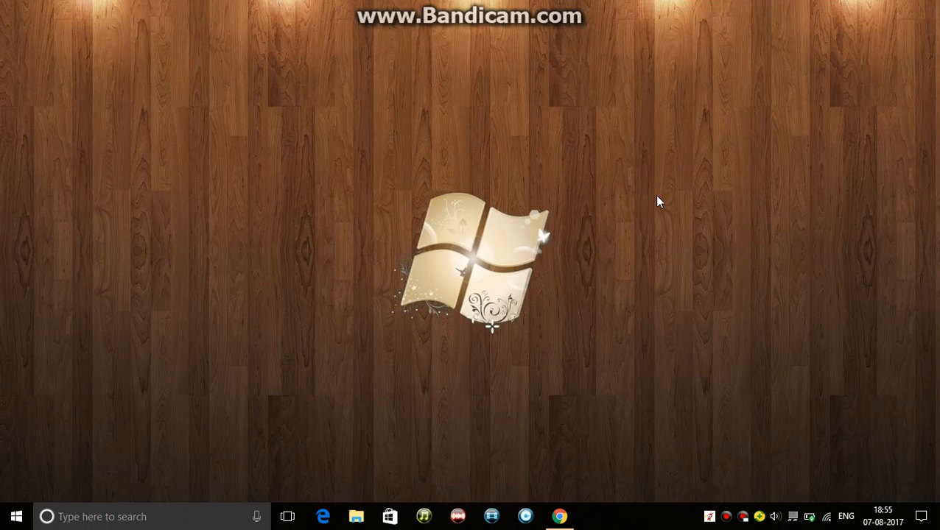
mouse_move(671, 470)
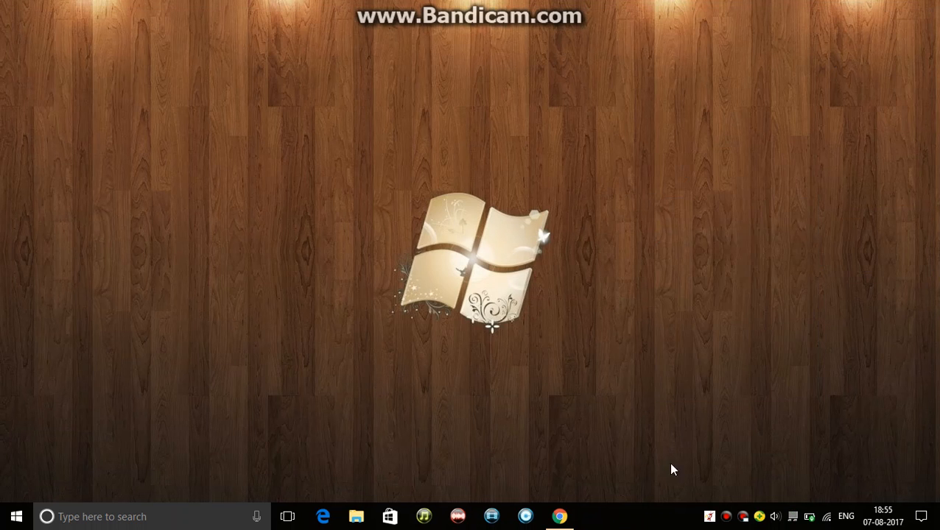
Launch Task Manager from the taskbar menu and maximize it, showing disk usage at a few percent.
right_click(672, 470)
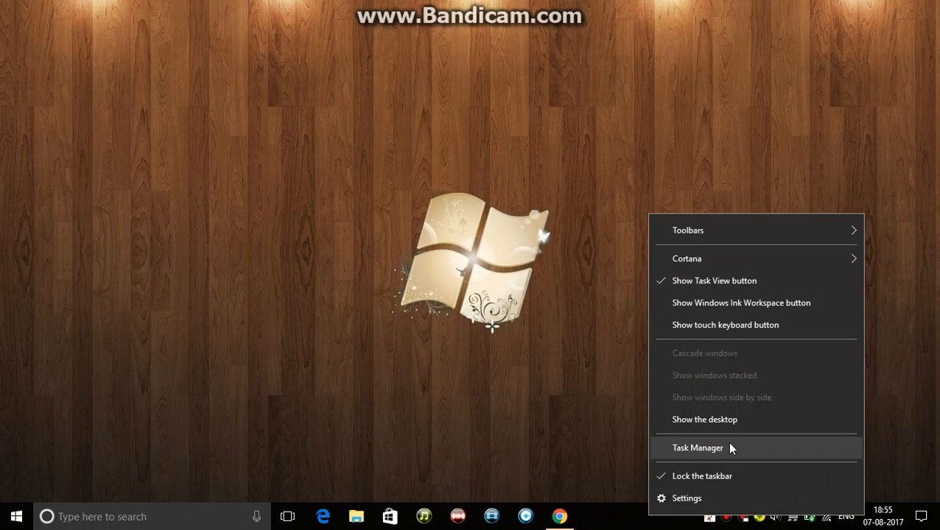
click(699, 448)
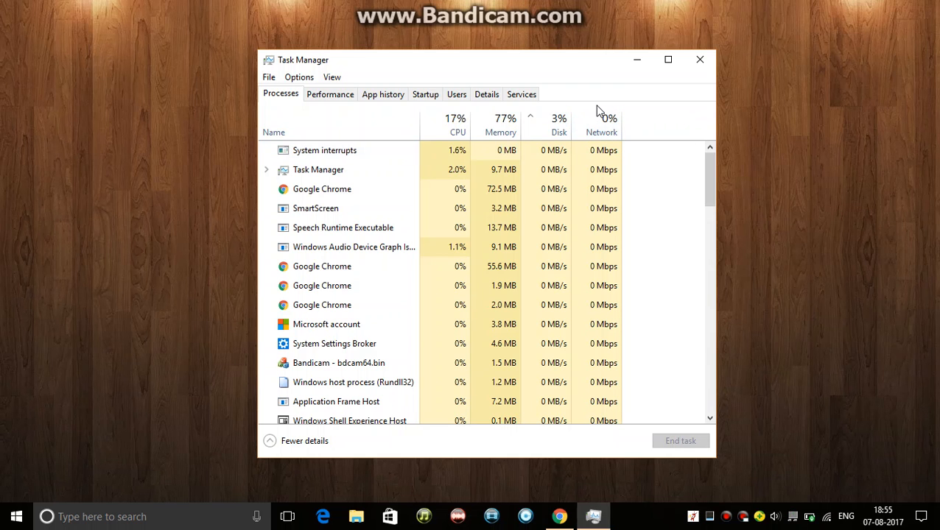
click(667, 59)
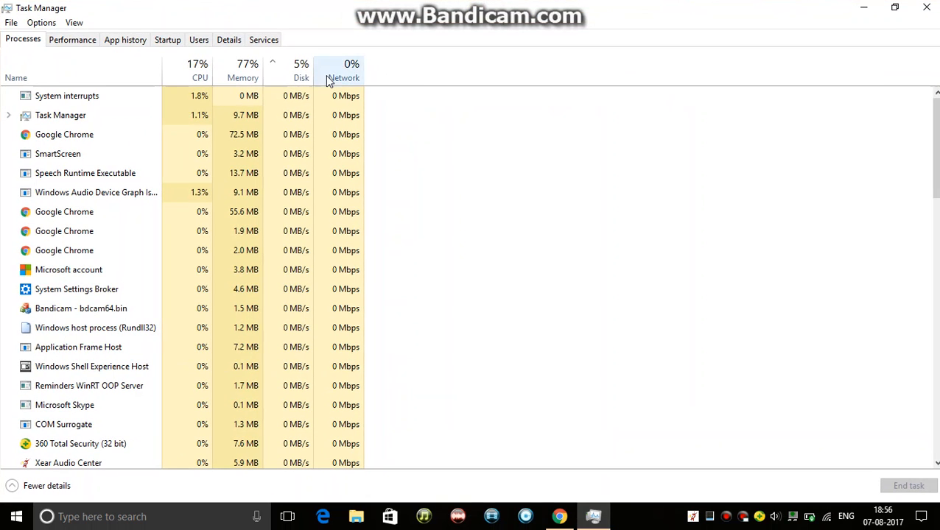